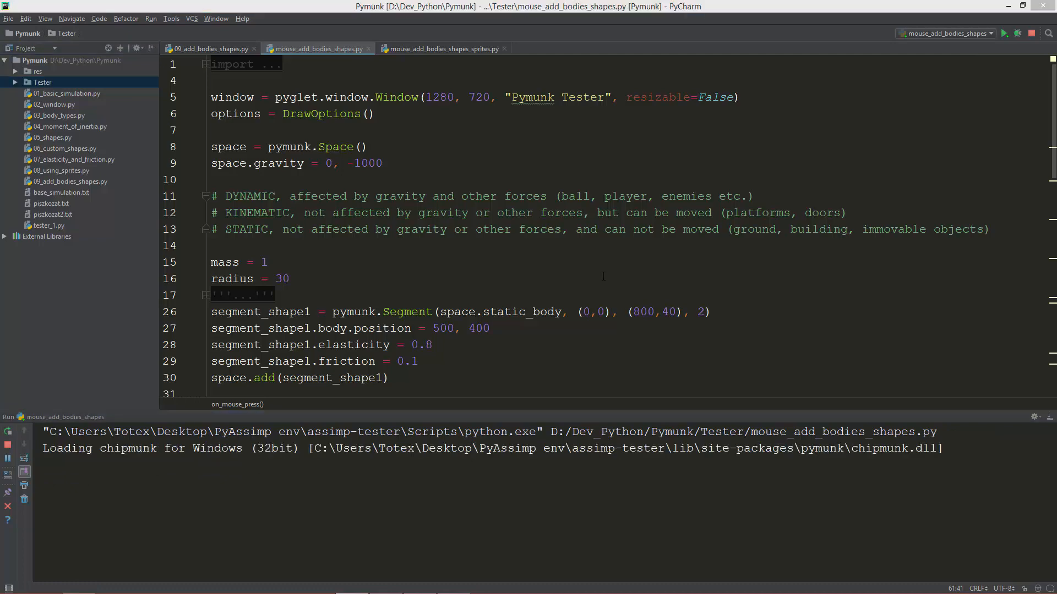
Step: Run the Pymunk Tester script and spawn a falling circle with a mouse click
{"action": "left_click", "coordinate": [1004, 33]}
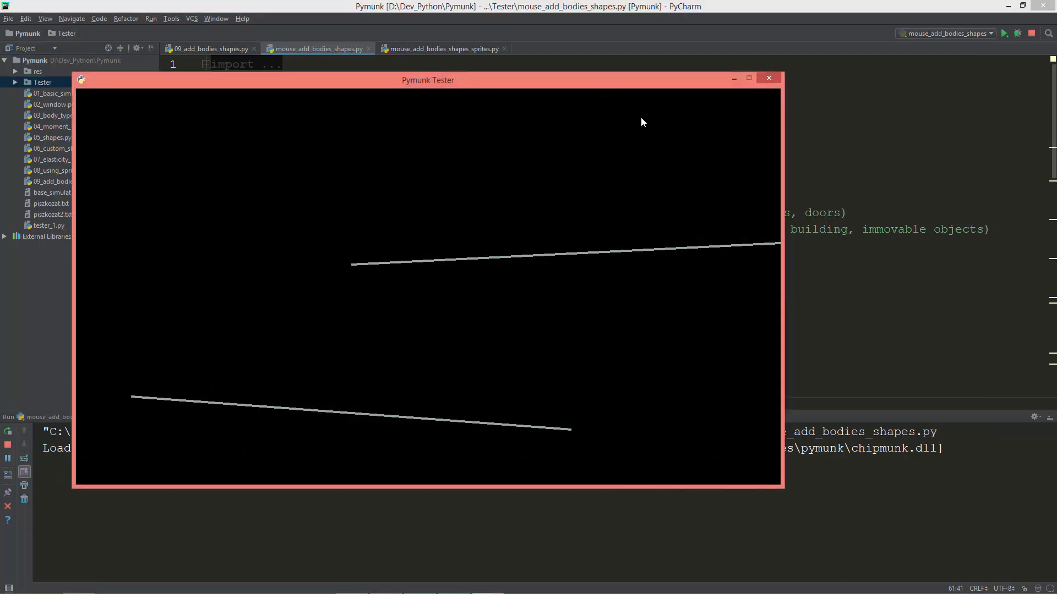
{"action": "mouse_move", "coordinate": [635, 117]}
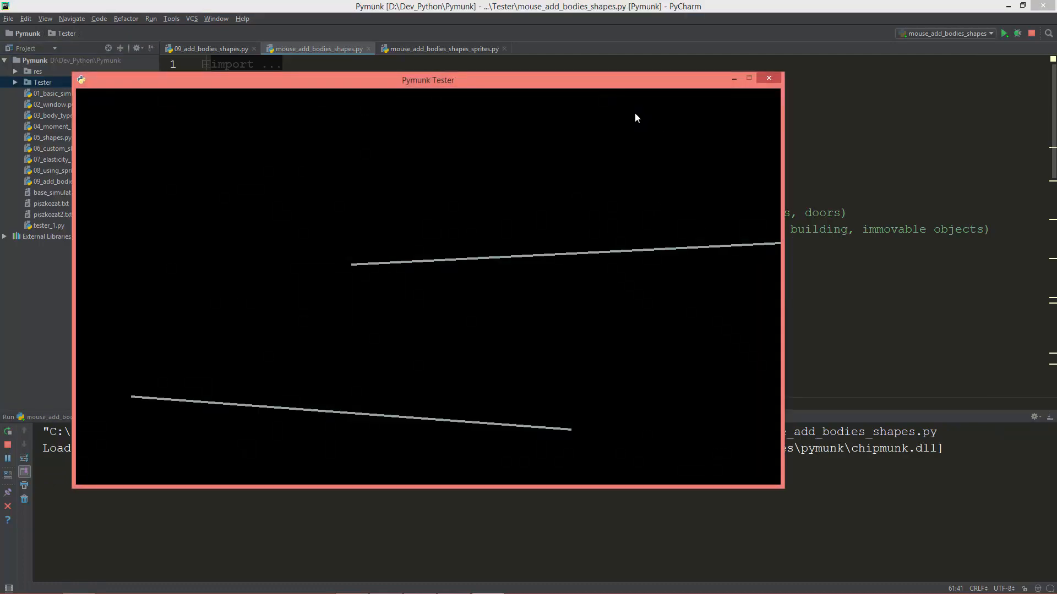
{"action": "mouse_move", "coordinate": [652, 139]}
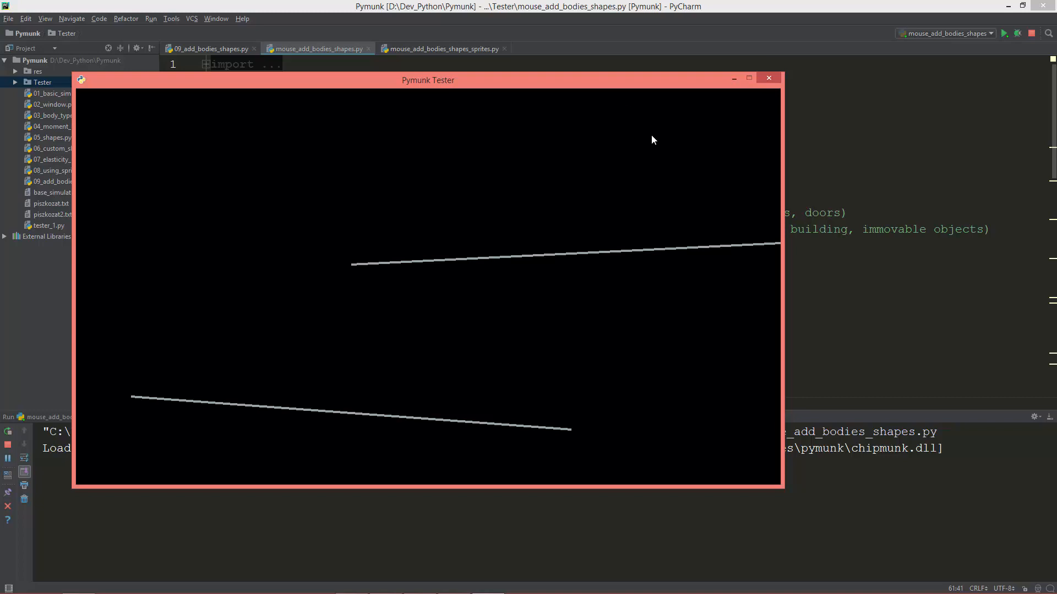
{"action": "mouse_move", "coordinate": [640, 131]}
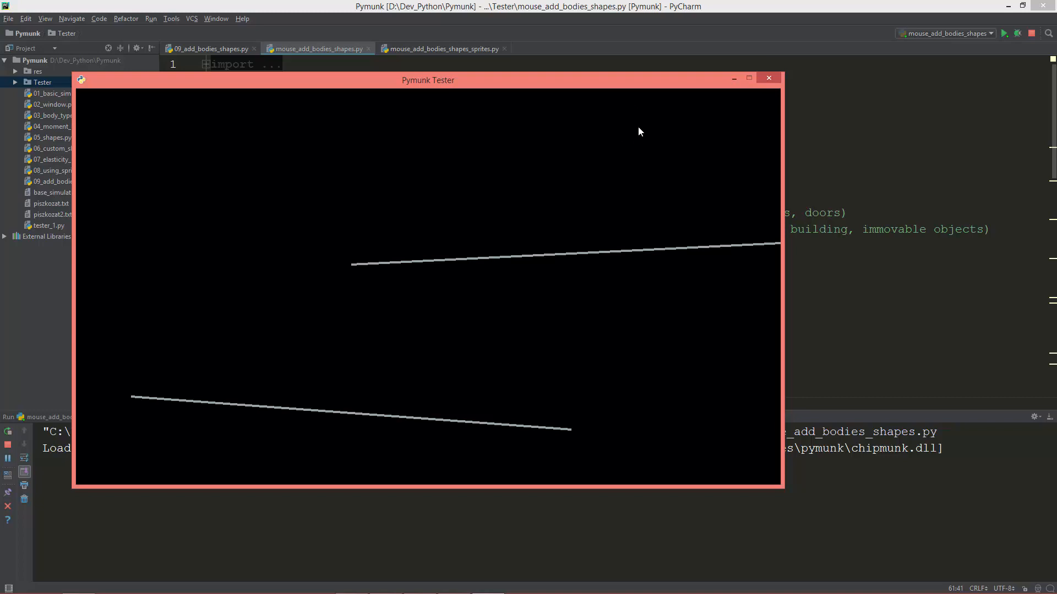
{"action": "left_click", "coordinate": [639, 131]}
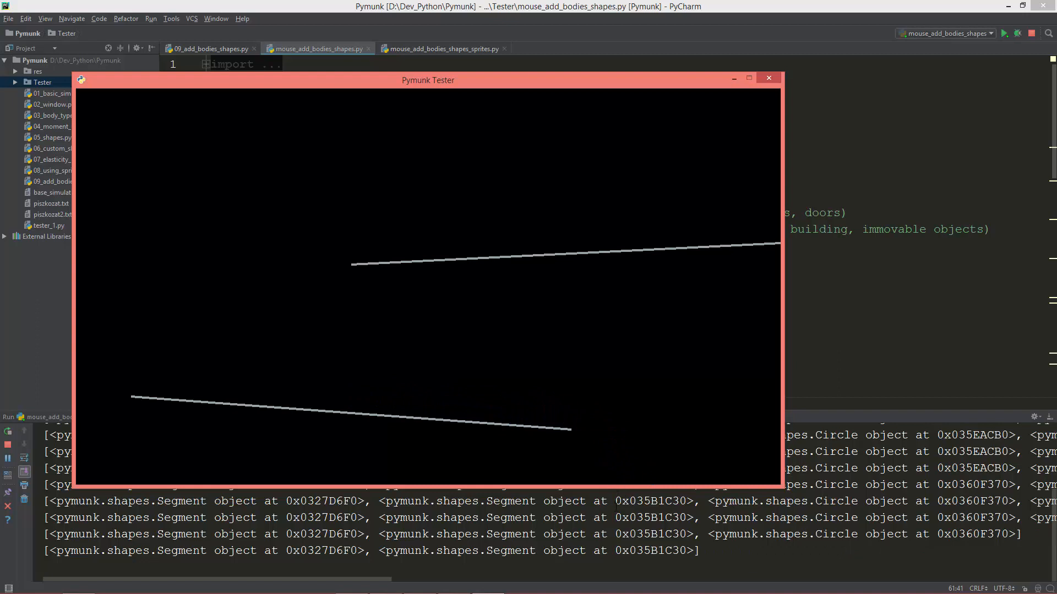
{"action": "mouse_move", "coordinate": [614, 492]}
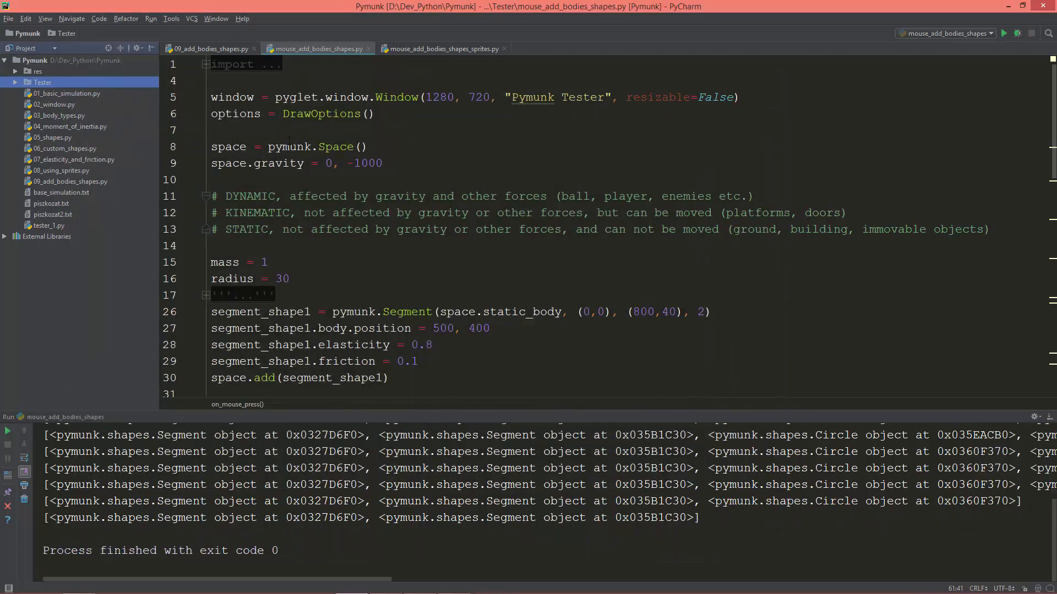
Step: Switch to 09_add_bodies_shapes.py and preview the mouse_add_bodies_shapes_sprites configuration
{"action": "left_click", "coordinate": [207, 49]}
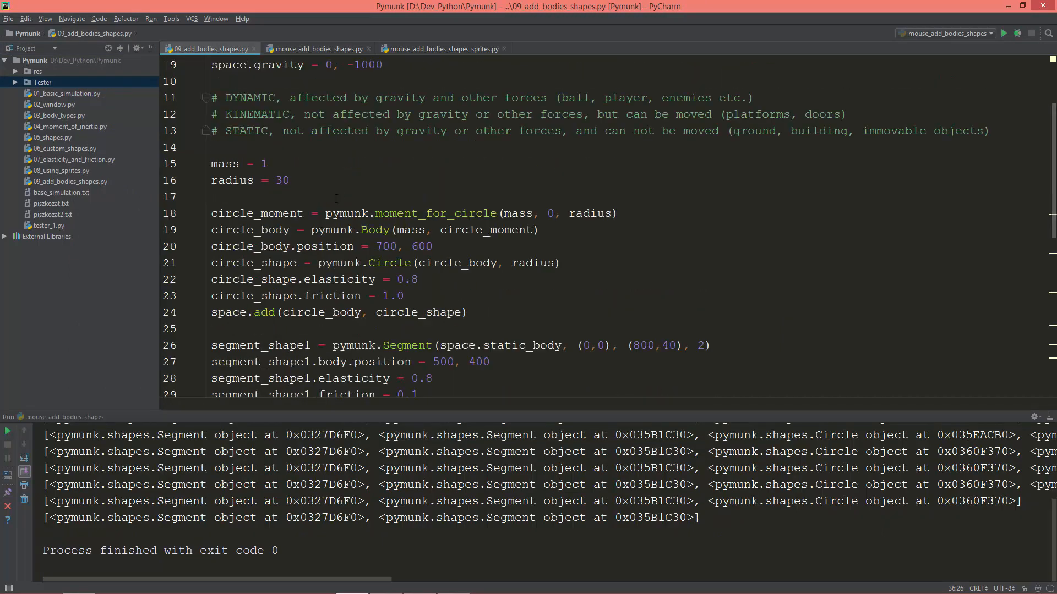
{"action": "left_click", "coordinate": [943, 33]}
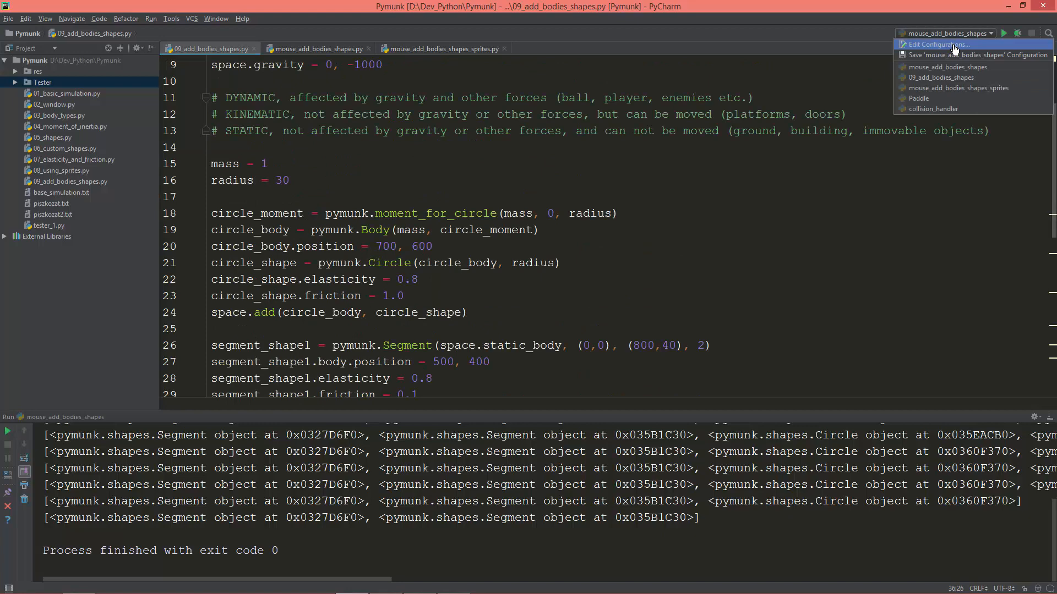
{"action": "mouse_move", "coordinate": [935, 44]}
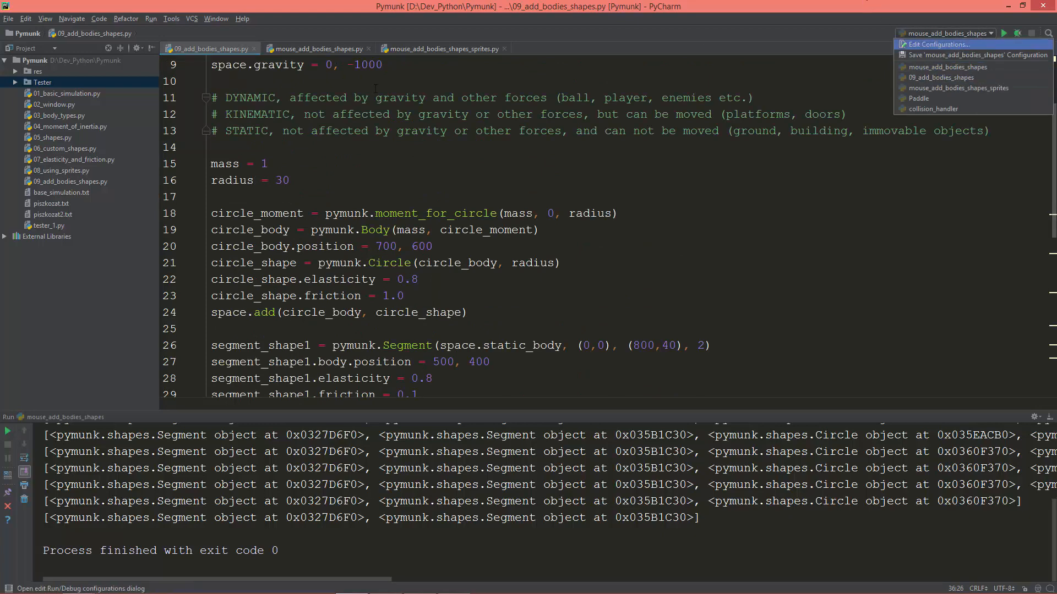
{"action": "mouse_move", "coordinate": [958, 88]}
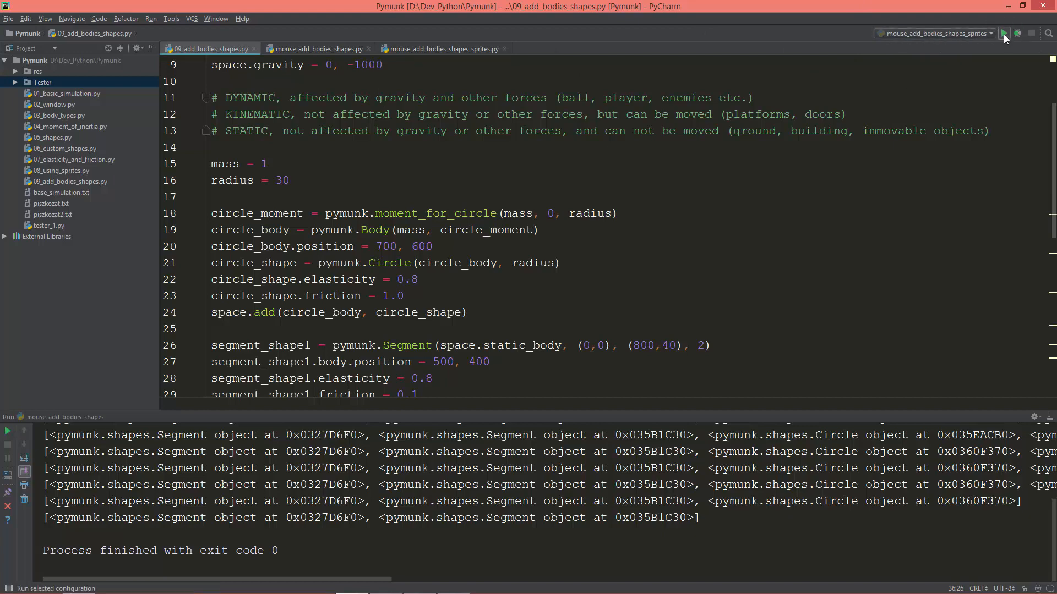
{"action": "left_click", "coordinate": [1004, 33]}
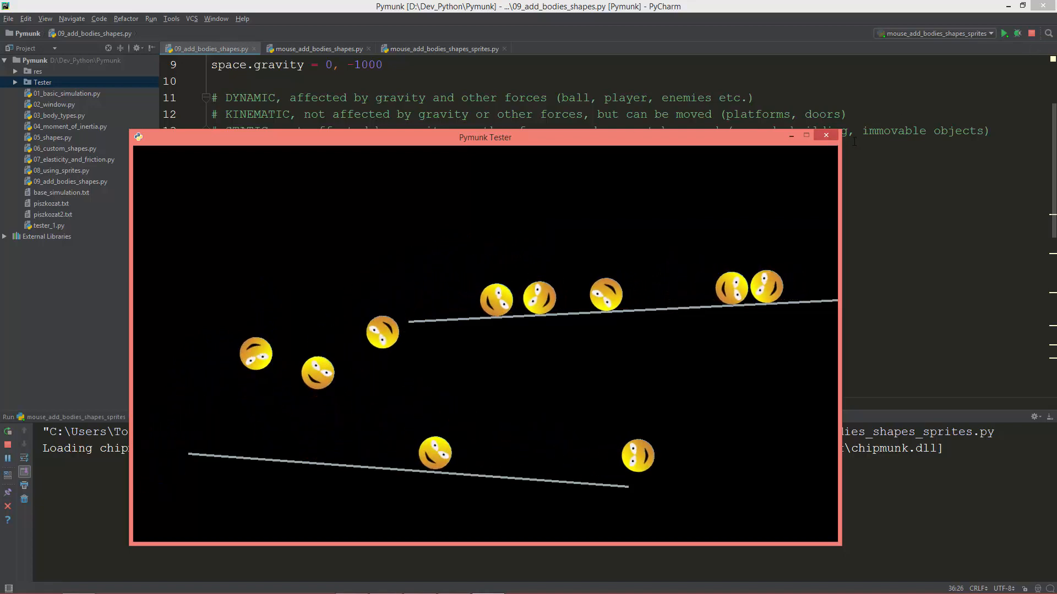
{"action": "left_click", "coordinate": [826, 135]}
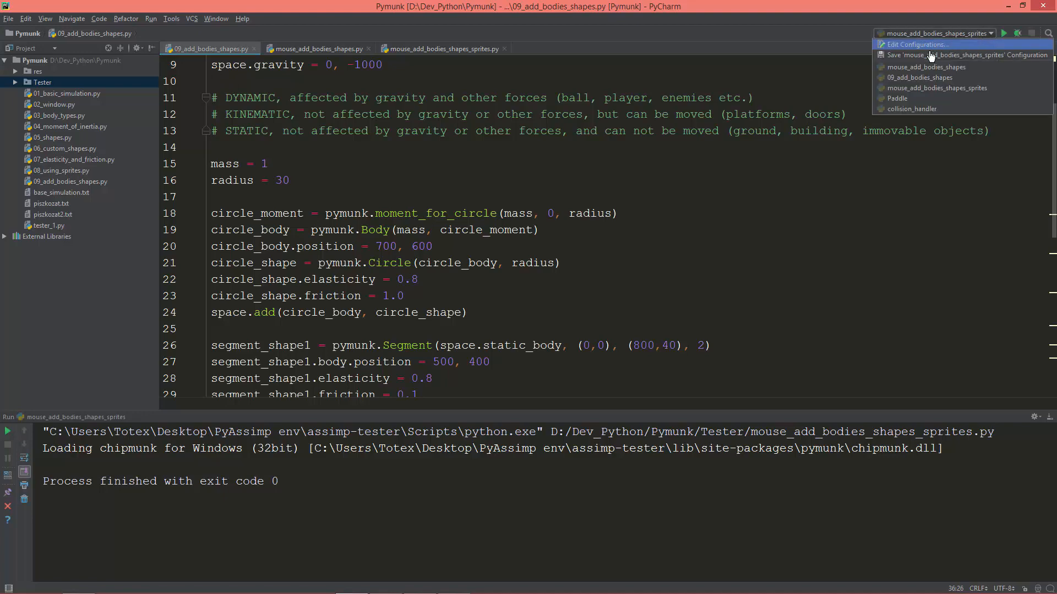
Step: Select the 09_add_bodies_shapes config and define on_mouse_press(x, y, button, modifiers) above update
{"action": "left_click", "coordinate": [927, 77]}
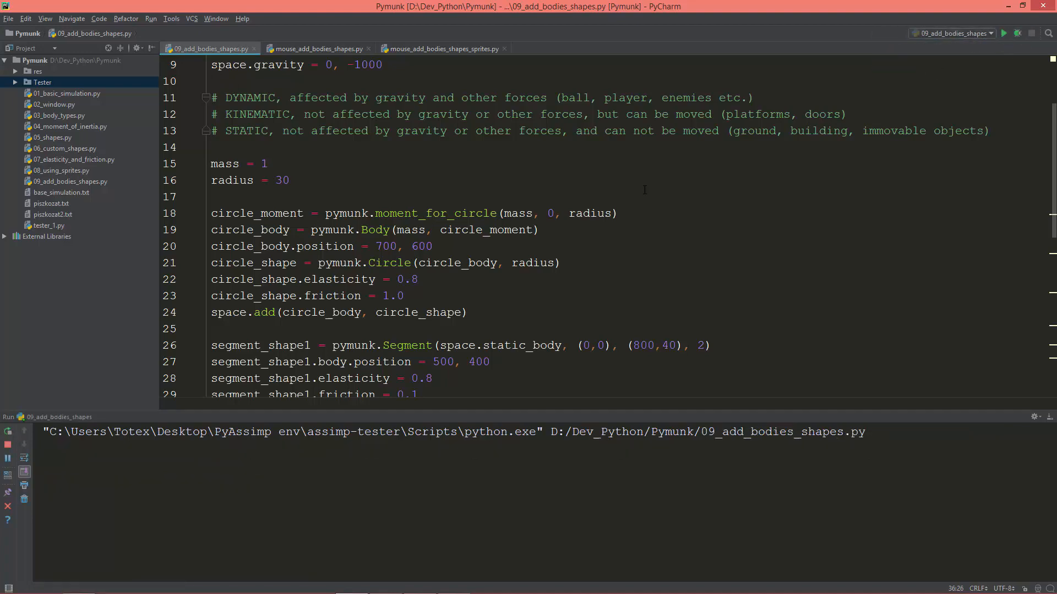
{"action": "left_click", "coordinate": [1004, 33]}
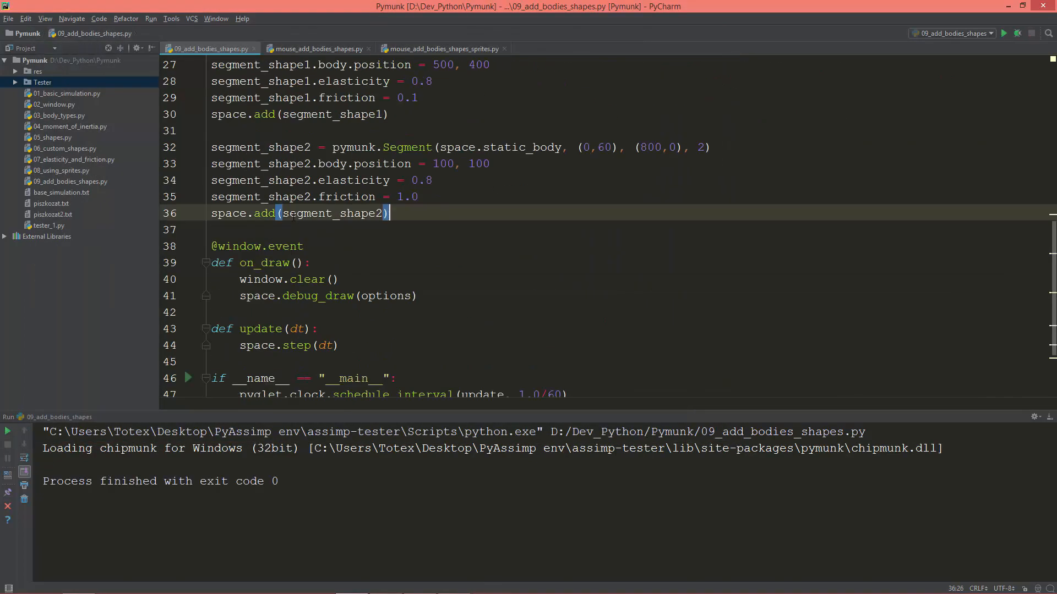
{"action": "scroll", "scroll_direction": "down", "scroll_amount": 3}
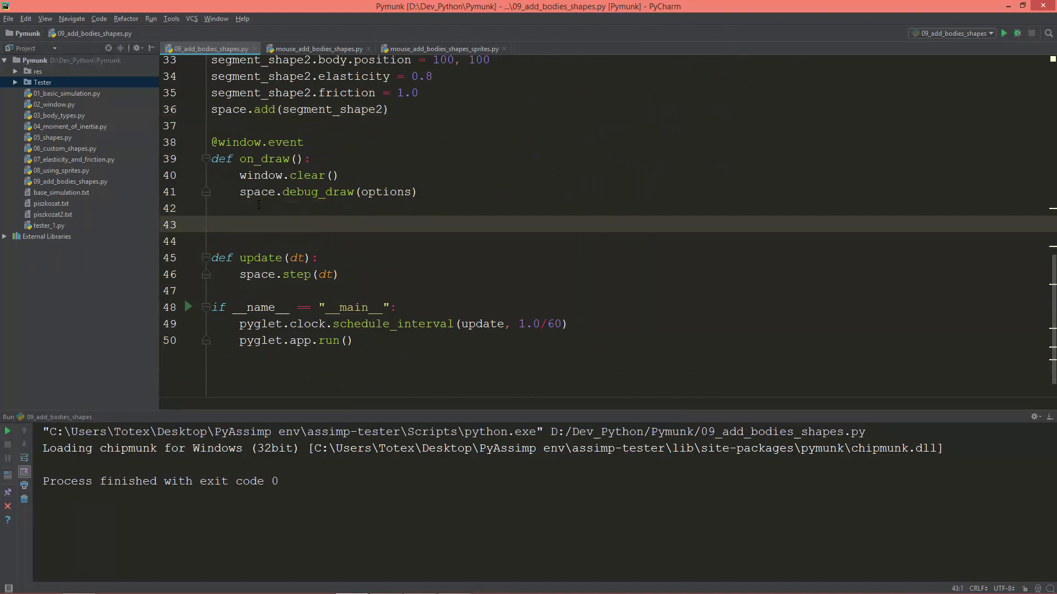
{"action": "type", "text": "def on"}
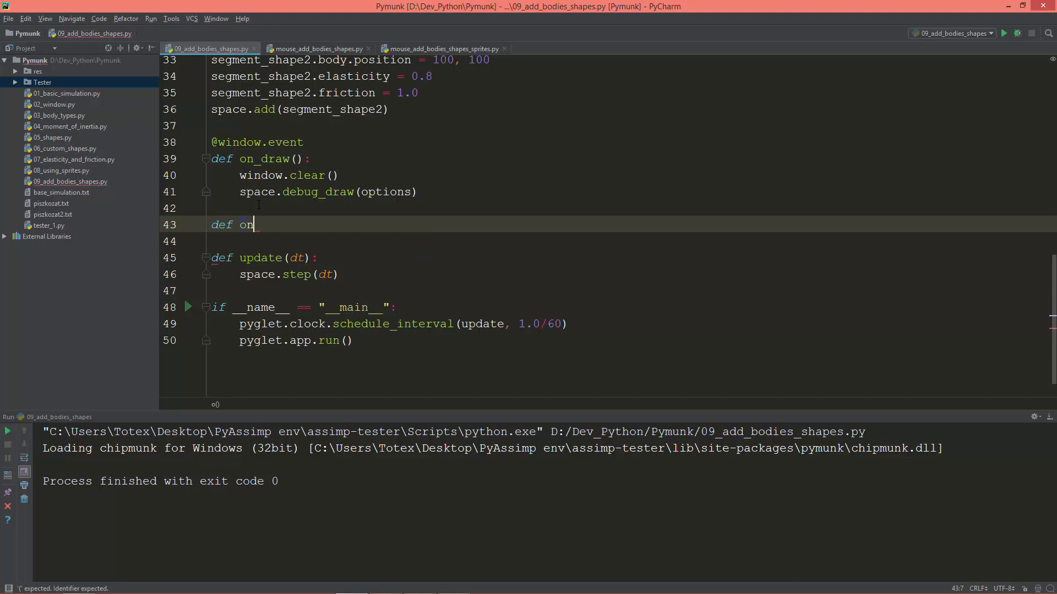
{"action": "type", "text": "_mou"}
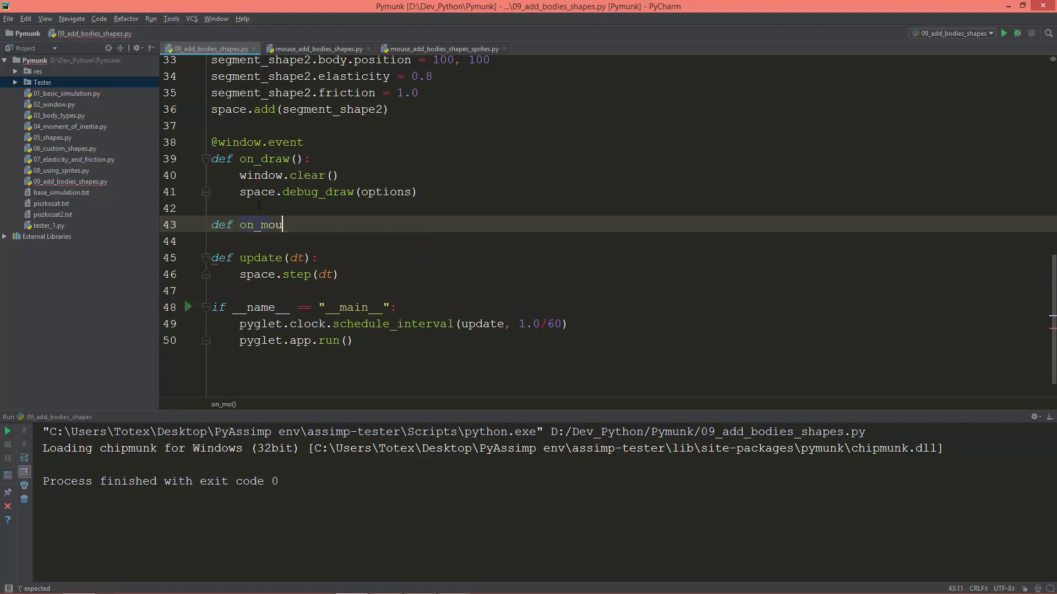
{"action": "type", "text": "se_pree"}
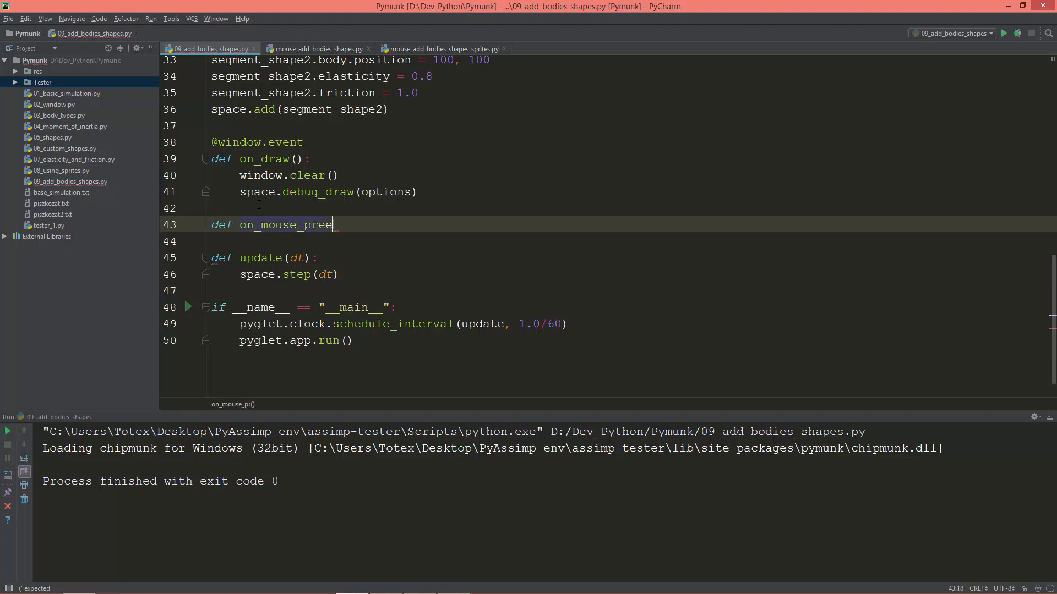
{"action": "type", "text": "s"}
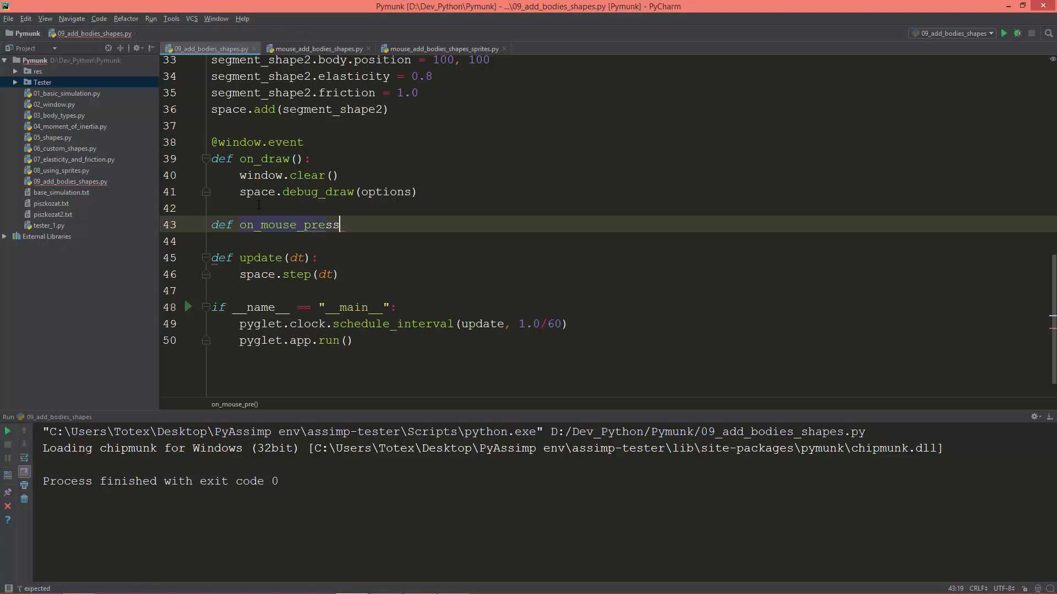
{"action": "type", "text": "()"}
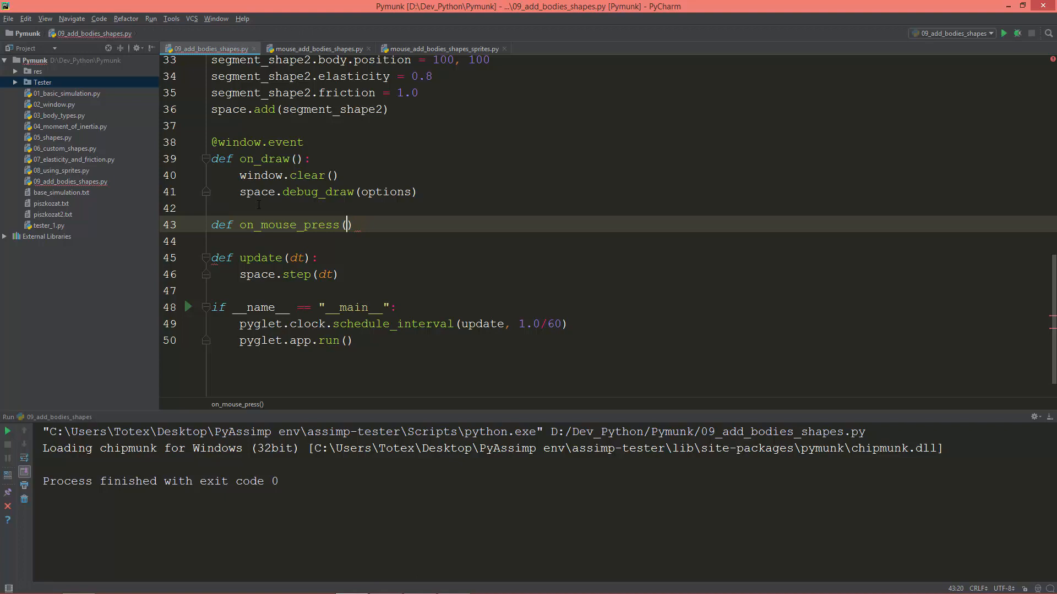
{"action": "type", "text": "x,"}
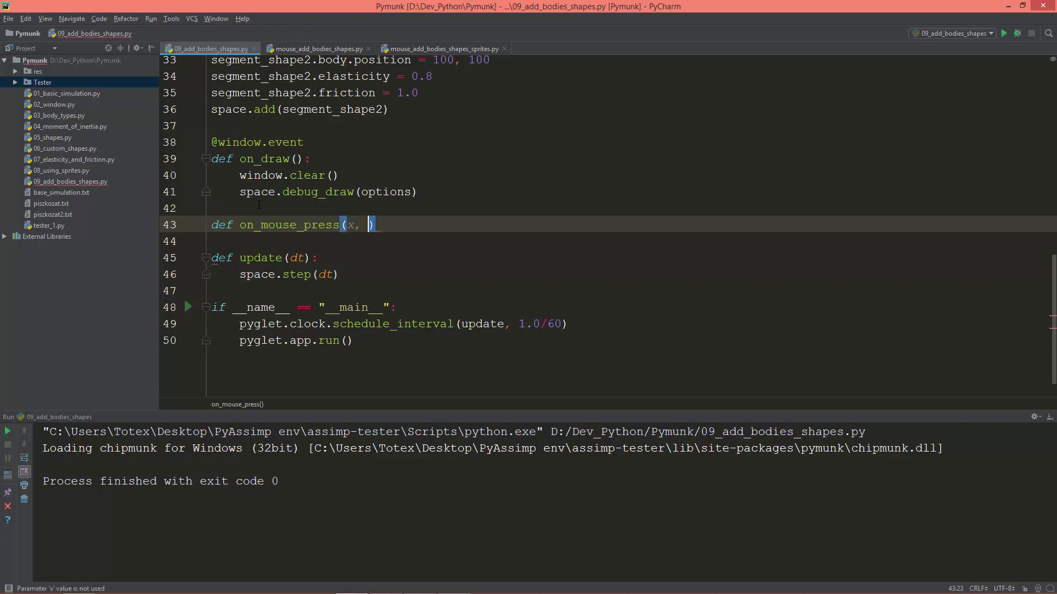
{"action": "type", "text": "y,"}
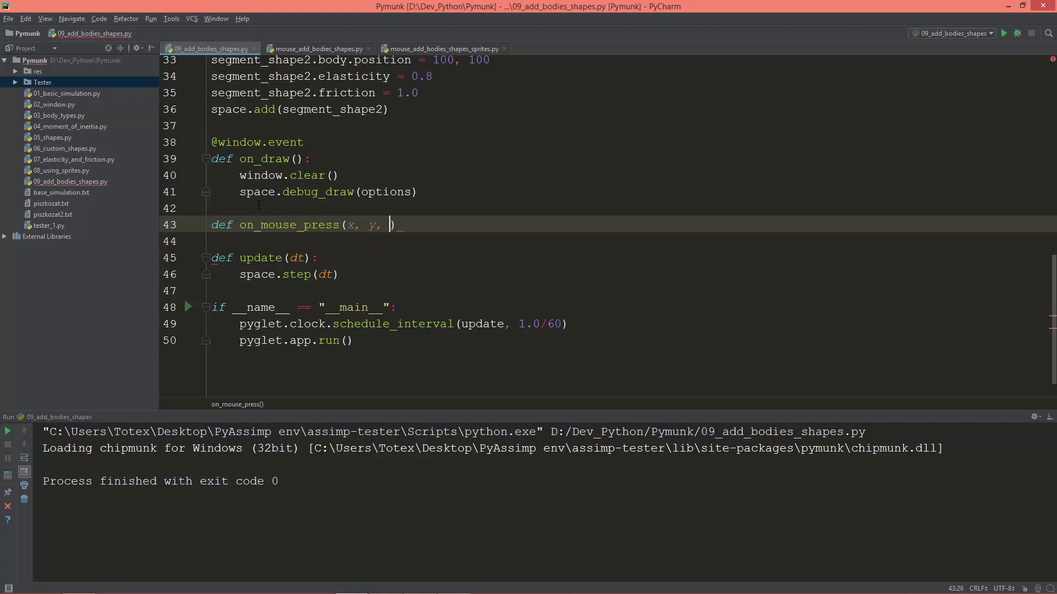
{"action": "type", "text": "button, m"}
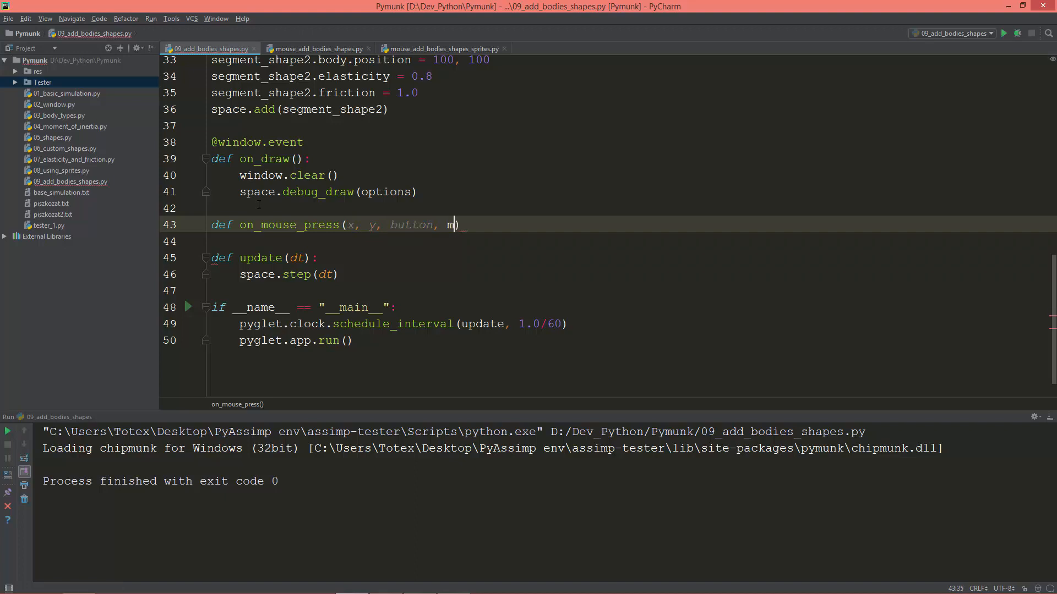
{"action": "type", "text": "odifiers"}
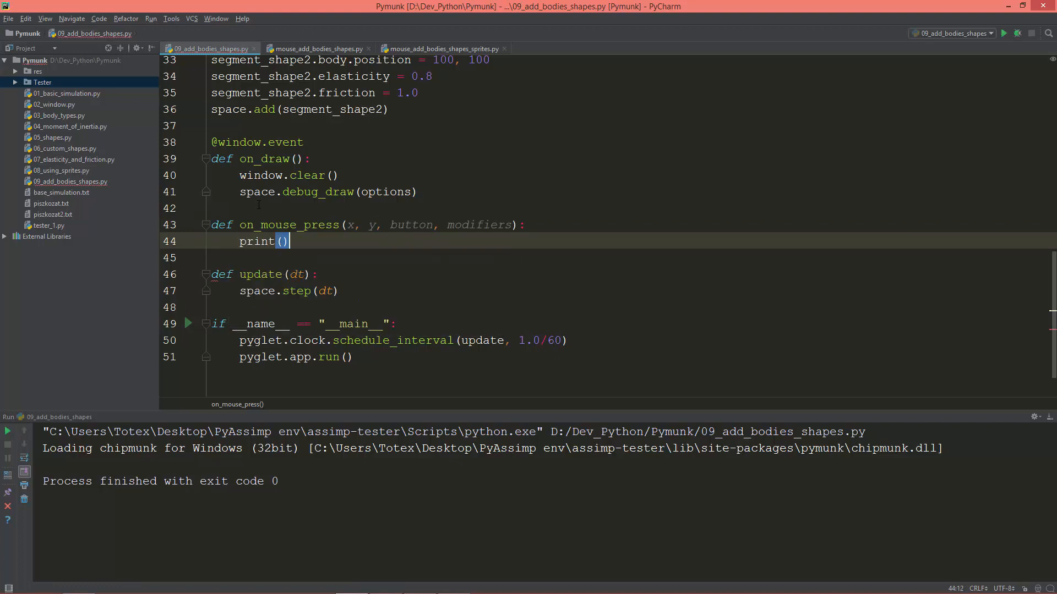
Step: Make the handler body print('mouse pressed')
{"action": "type", "text": "'"}
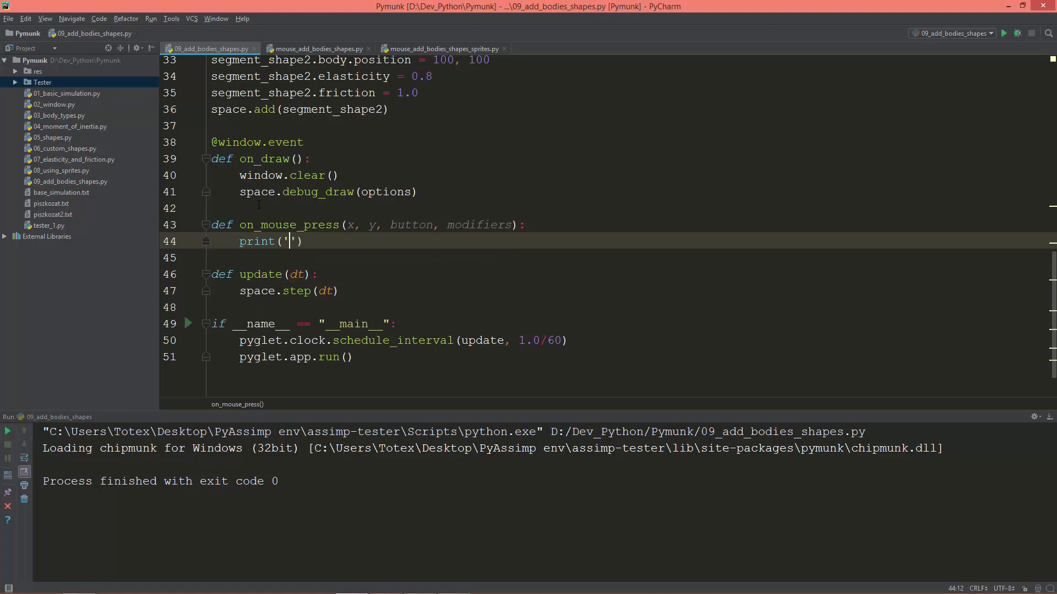
{"action": "type", "text": "mouse presse"}
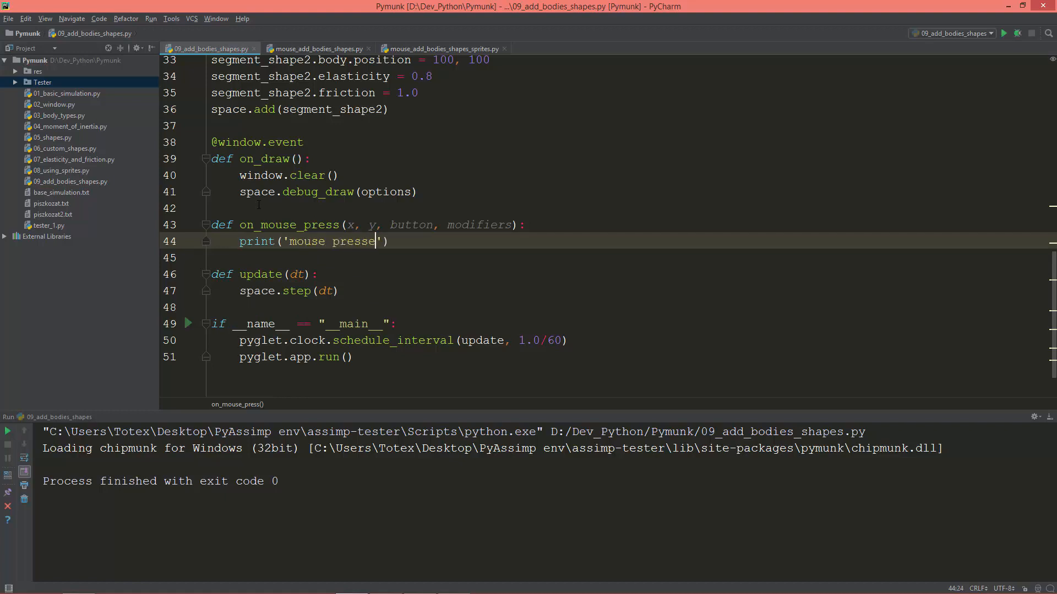
{"action": "type", "text": "d"}
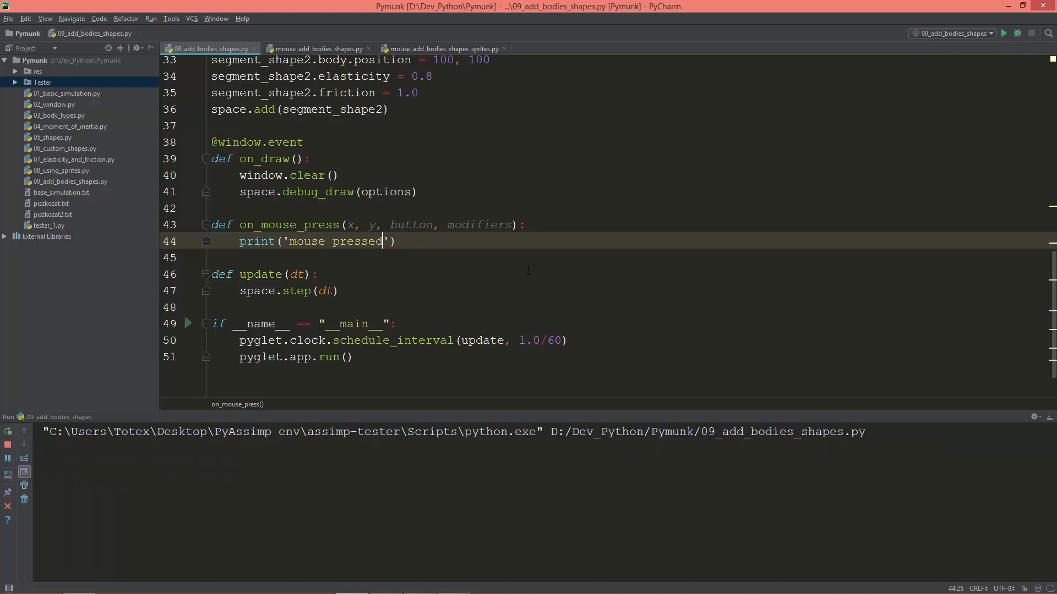
{"action": "left_click", "coordinate": [1004, 33]}
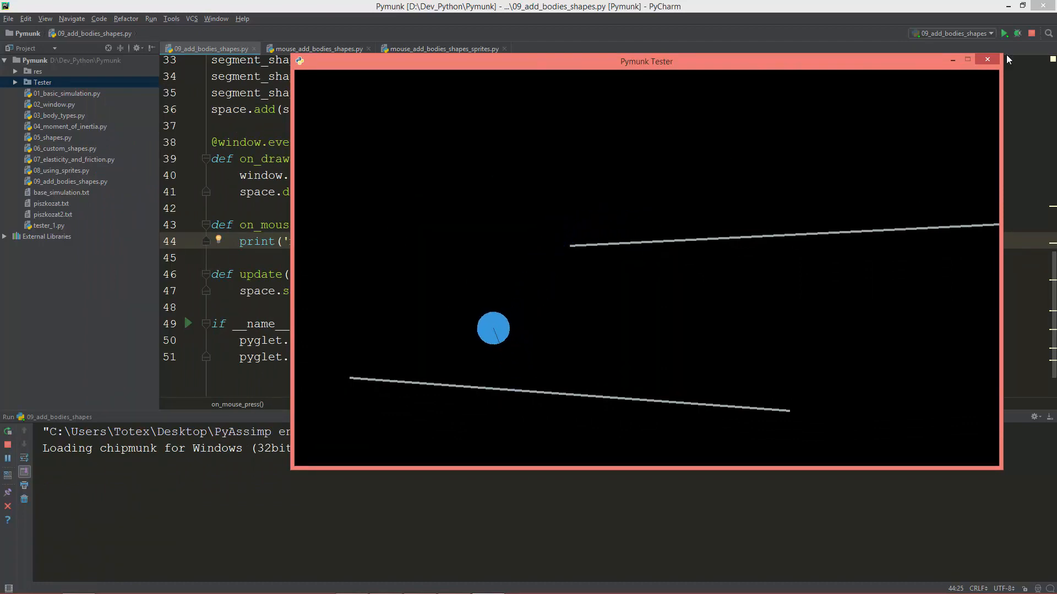
{"action": "left_click", "coordinate": [986, 59]}
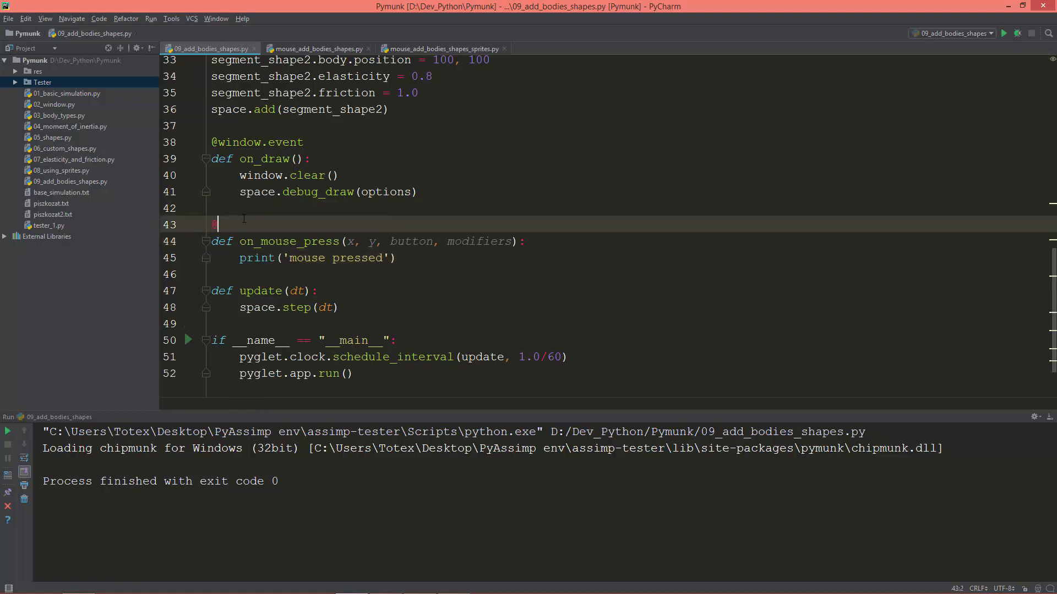
{"action": "type", "text": "@wind"}
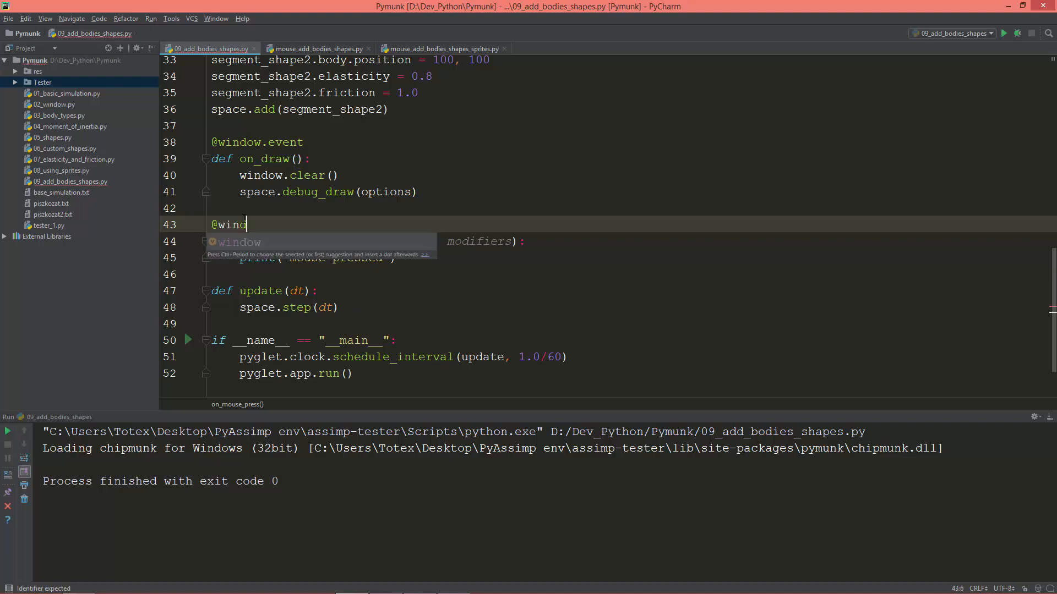
{"action": "type", "text": "ow."}
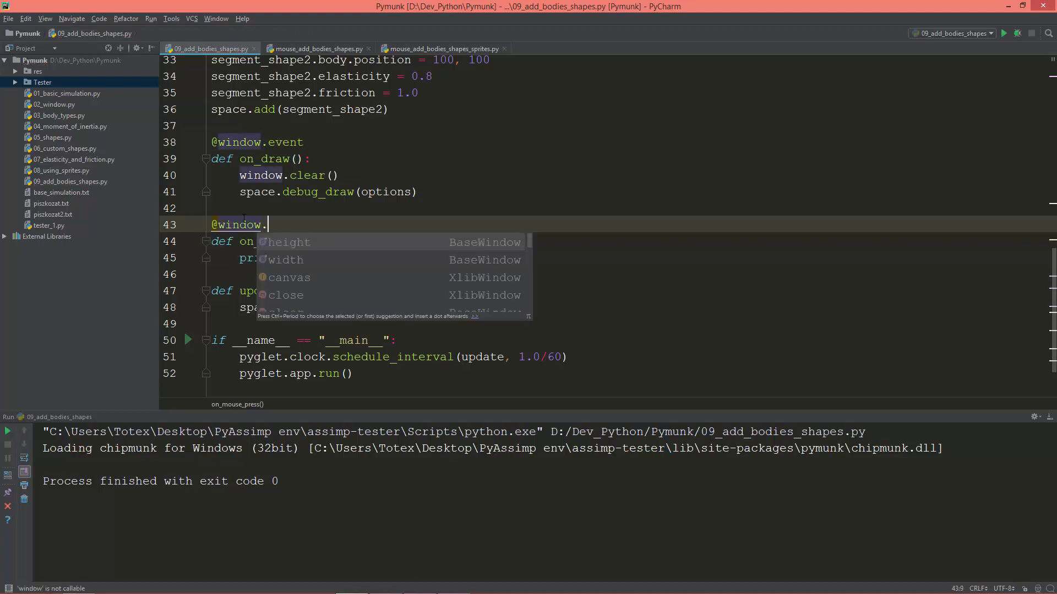
{"action": "type", "text": "ent("}
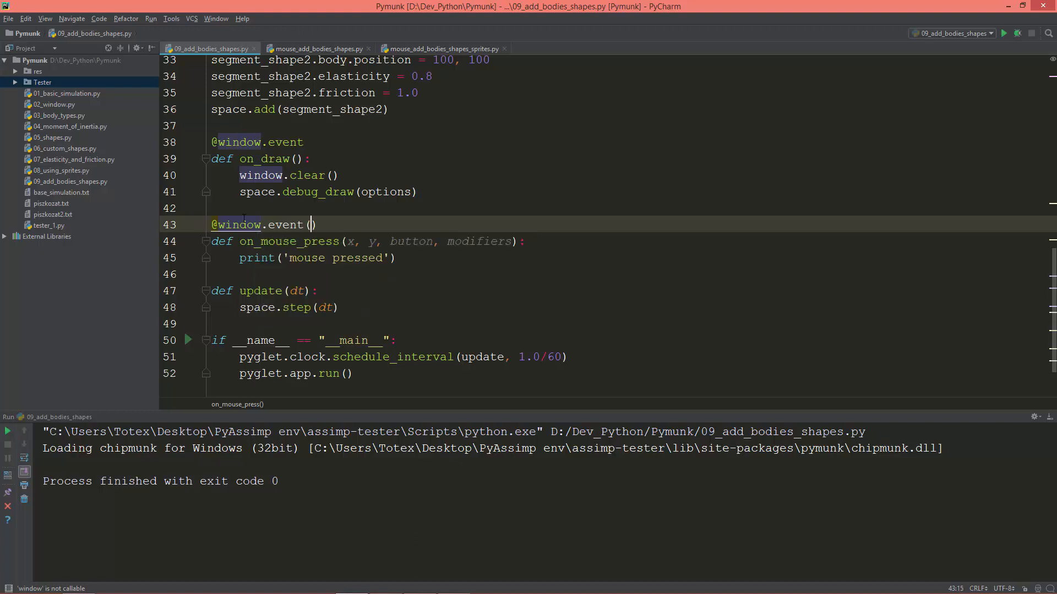
{"action": "key", "text": "Backspace"}
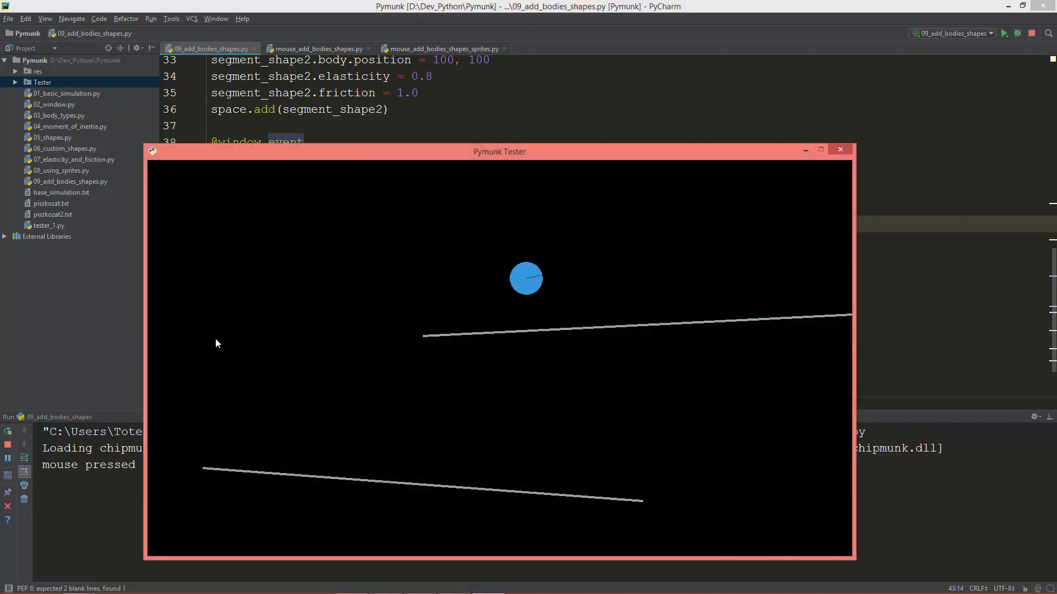
Step: Verify 'mouse pressed' prints on clicks, then change the print to print(x, y)
{"action": "left_click", "coordinate": [304, 263]}
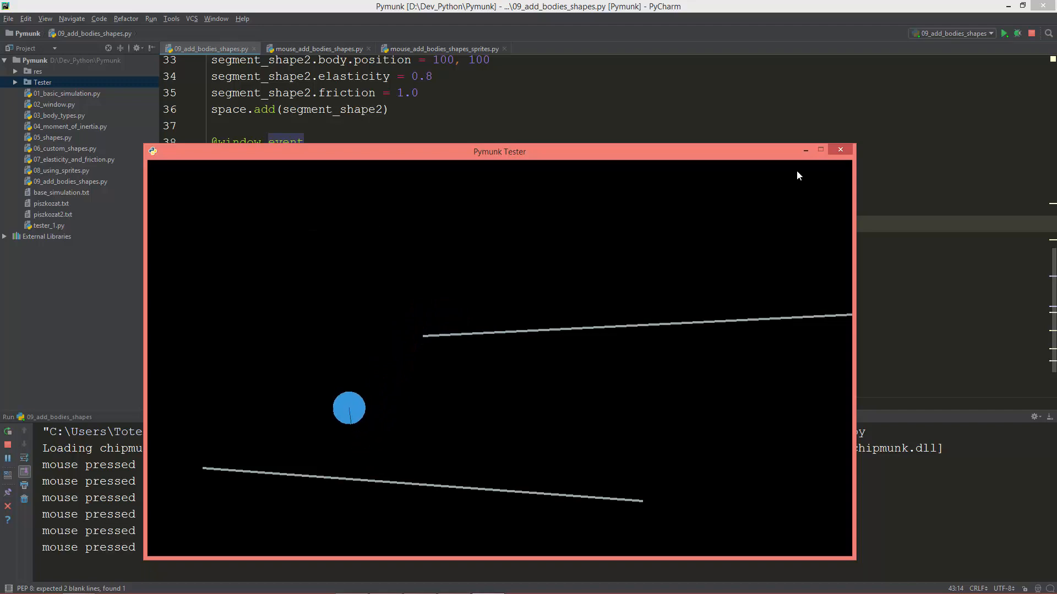
{"action": "left_click", "coordinate": [840, 149]}
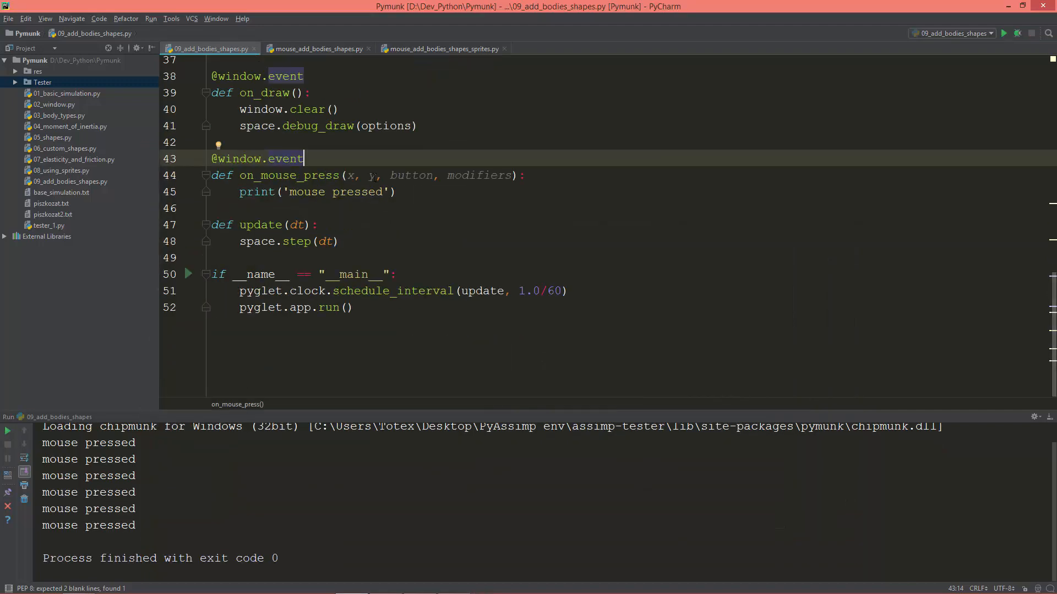
{"action": "double_click", "coordinate": [337, 192]}
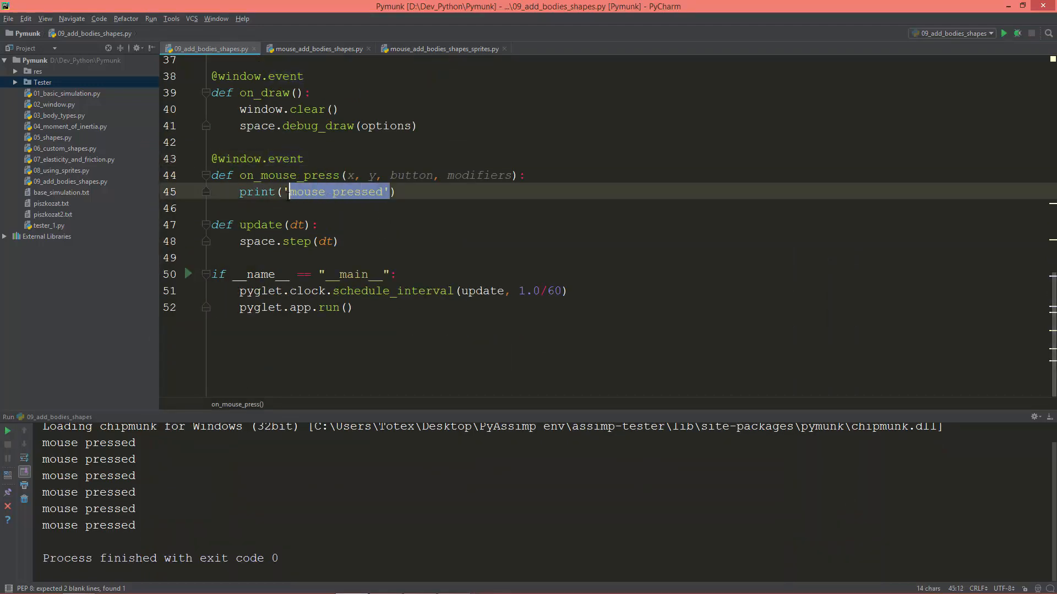
{"action": "type", "text": "x, y)"}
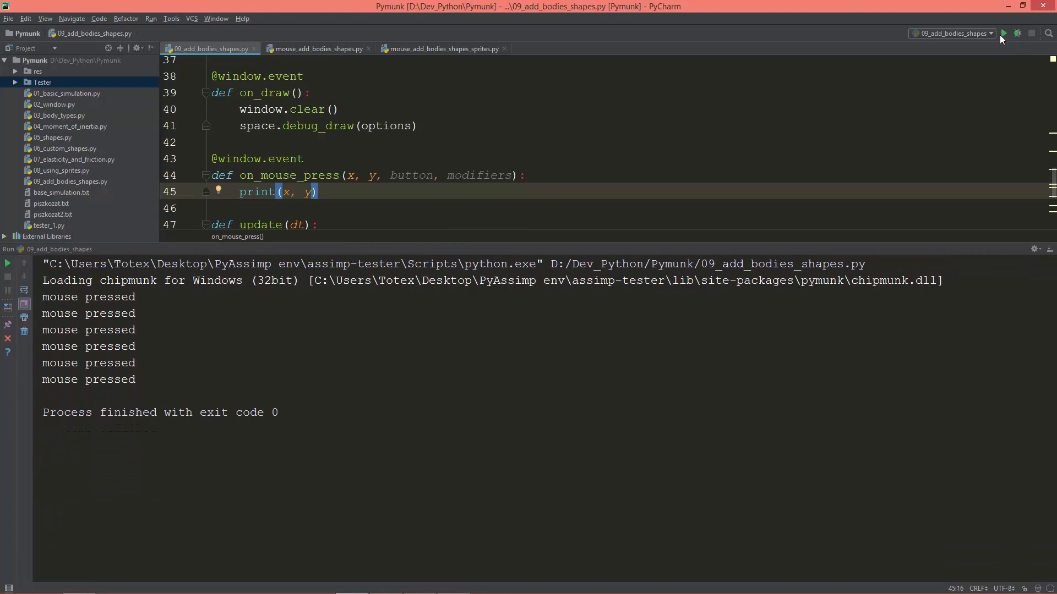
Step: Run the script and press several spots so their x y coordinates print, then close the window
{"action": "left_click", "coordinate": [1004, 33]}
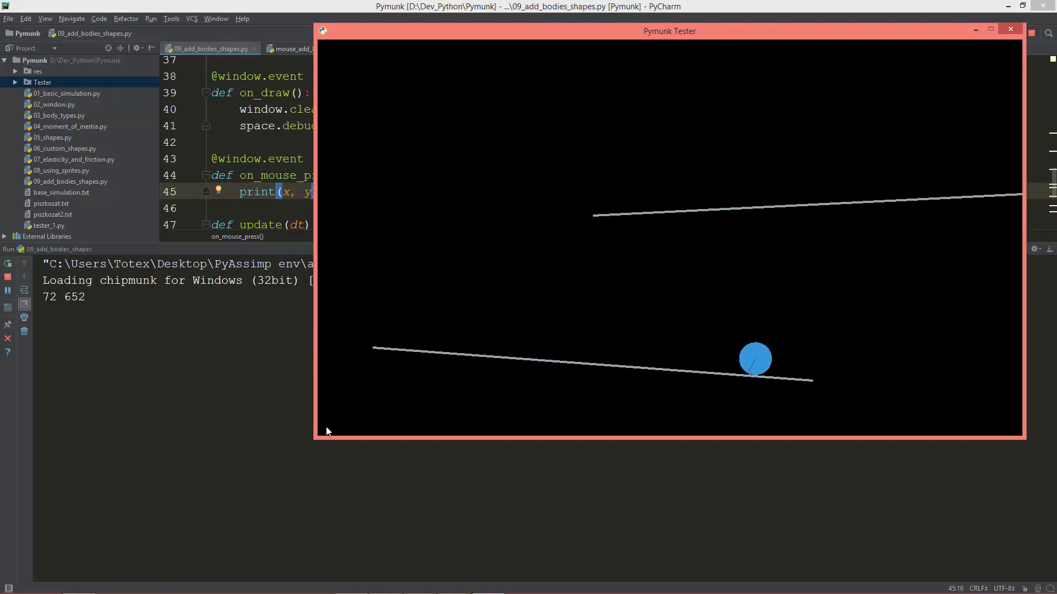
{"action": "left_click", "coordinate": [323, 433]}
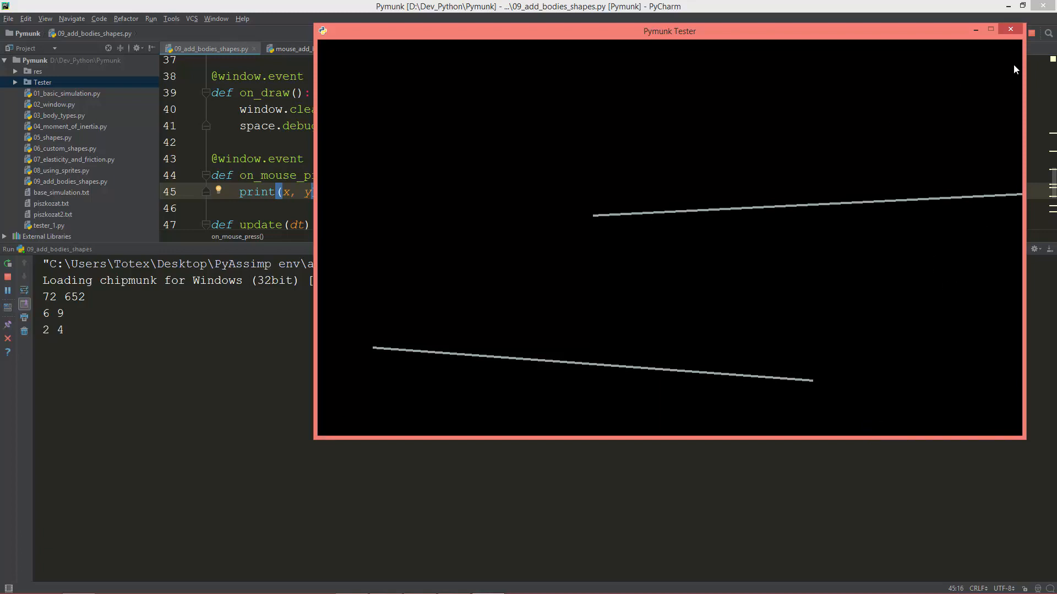
{"action": "mouse_move", "coordinate": [998, 436]}
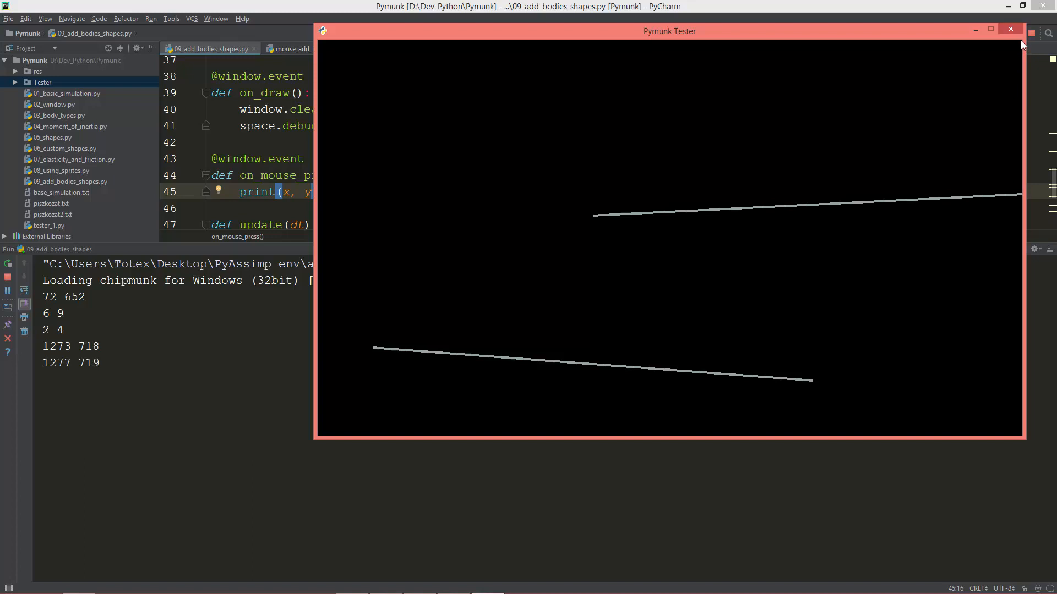
{"action": "left_click", "coordinate": [769, 302]}
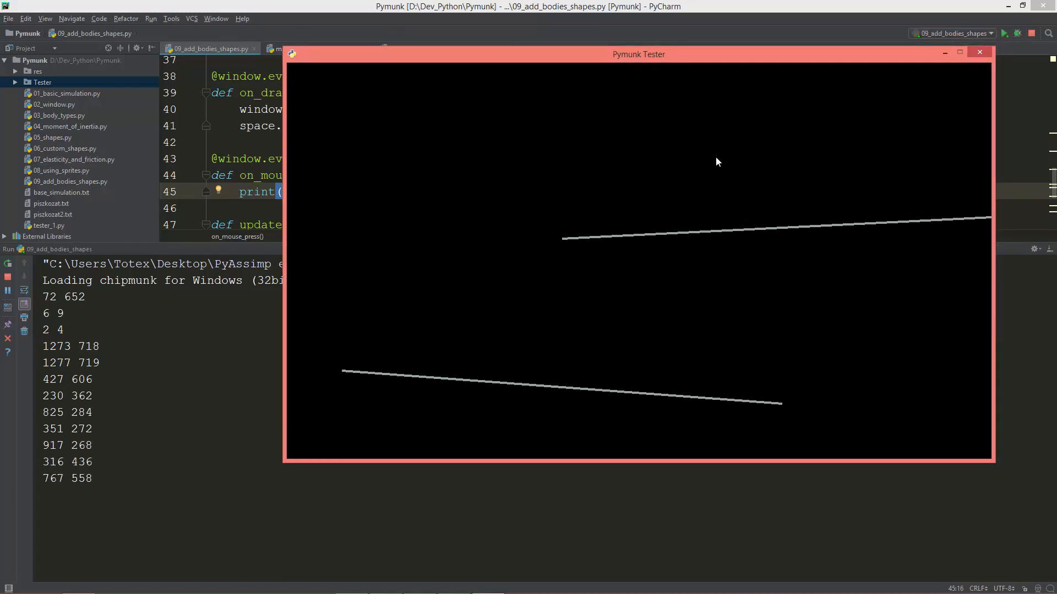
{"action": "left_click", "coordinate": [592, 193]}
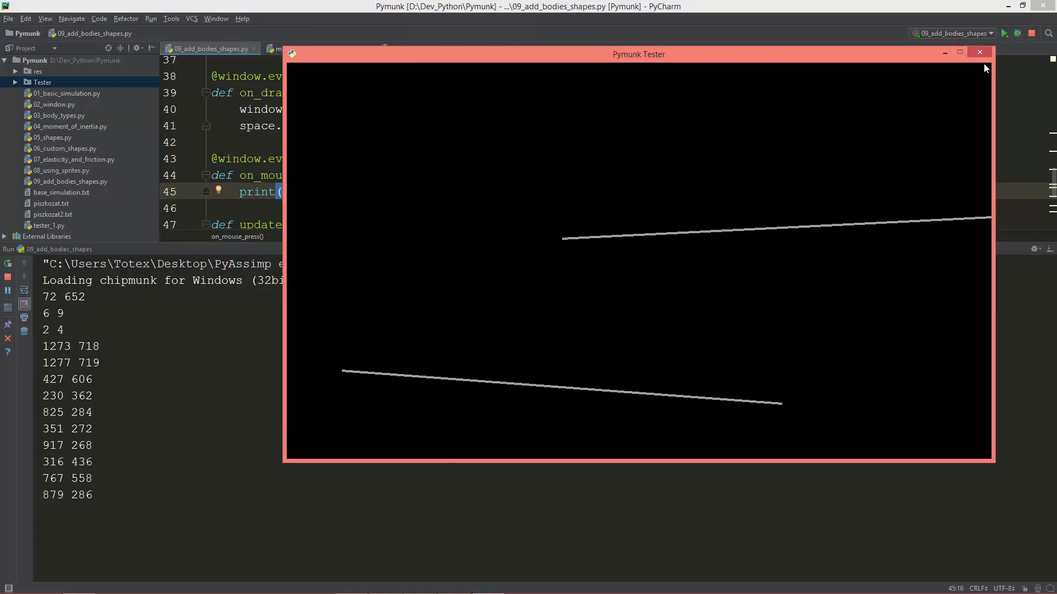
{"action": "left_click", "coordinate": [979, 51]}
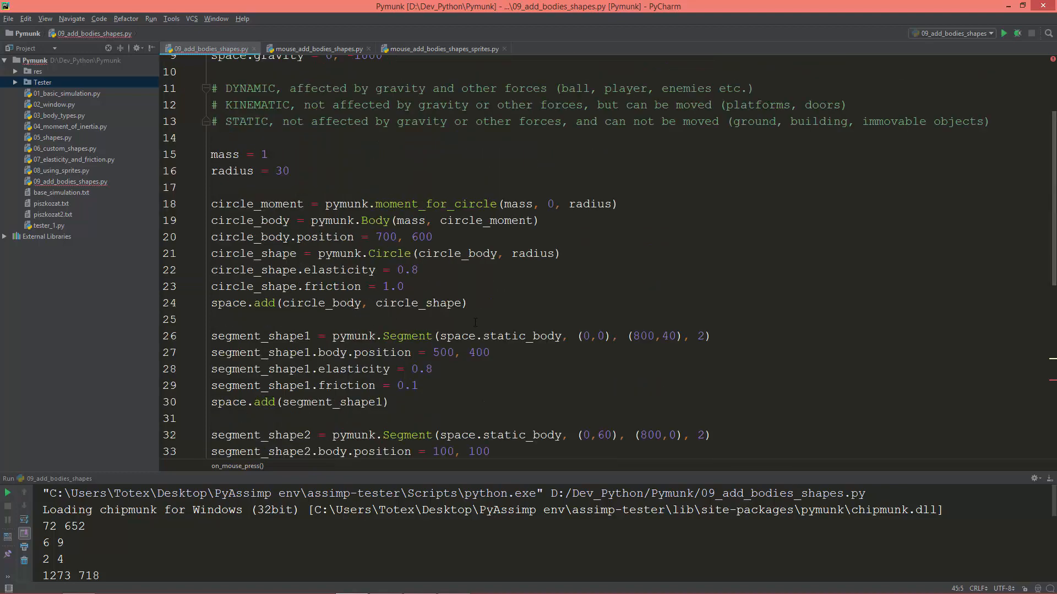
Step: Move the circle creation lines into on_mouse_press and set circle_body.position = x, y
{"action": "left_click_drag", "start_coordinate": [211, 203], "coordinate": [467, 303]}
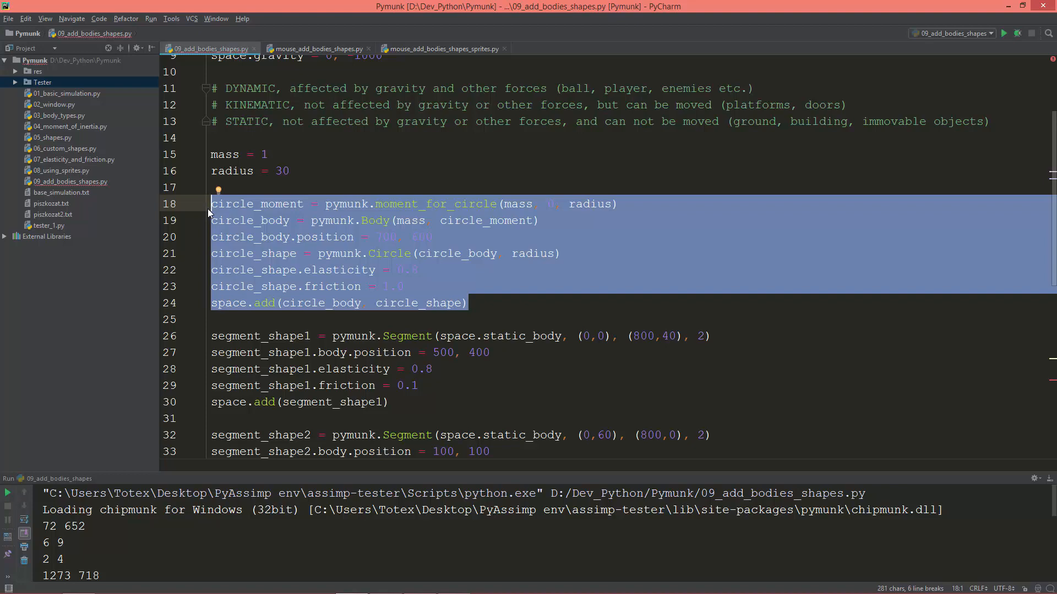
{"action": "scroll", "scroll_direction": "down", "scroll_amount": 3}
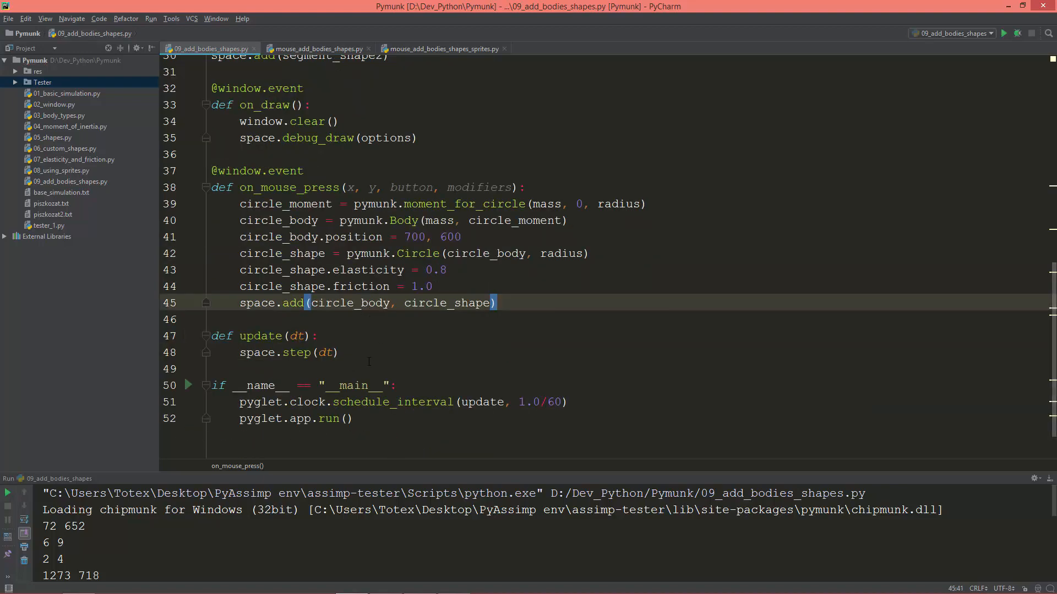
{"action": "mouse_move", "coordinate": [380, 385]}
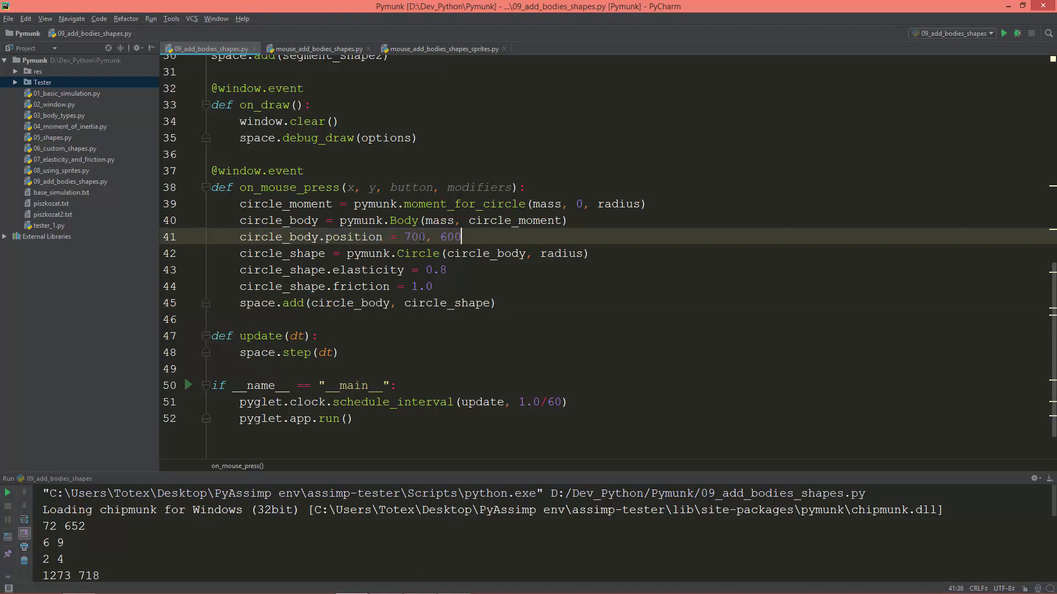
{"action": "double_click", "coordinate": [414, 236]}
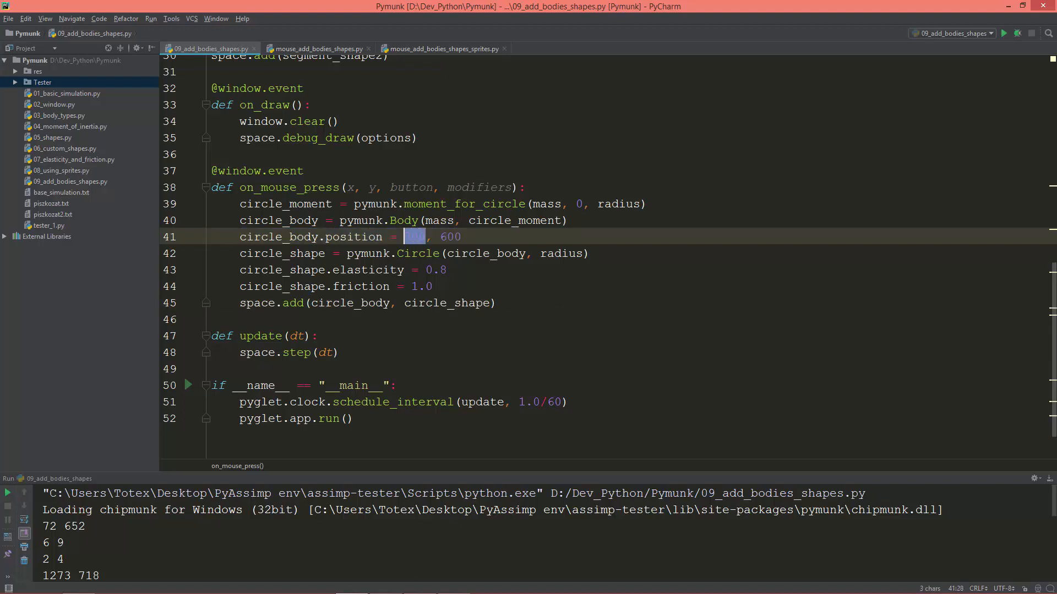
{"action": "type", "text": "x,"}
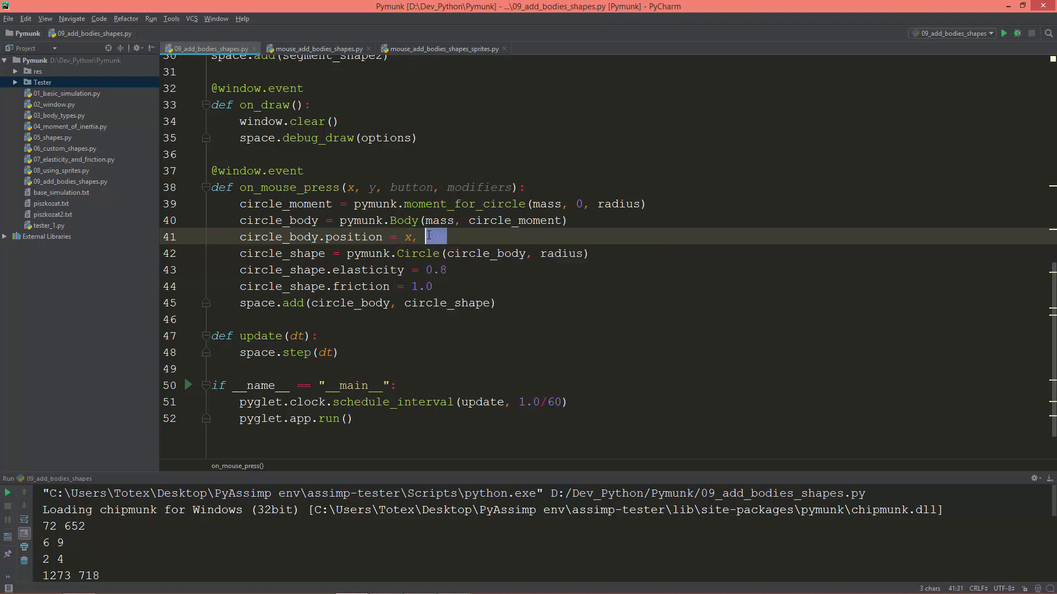
{"action": "type", "text": "y"}
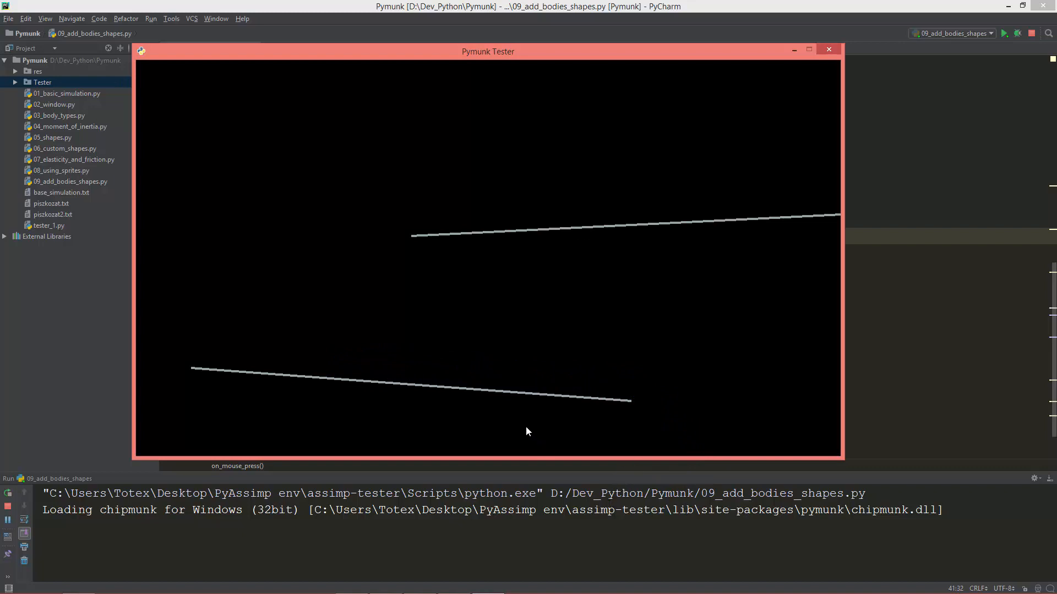
Step: Press inside the Pymunk Tester window to spawn a circle at that spot
{"action": "left_click", "coordinate": [572, 92]}
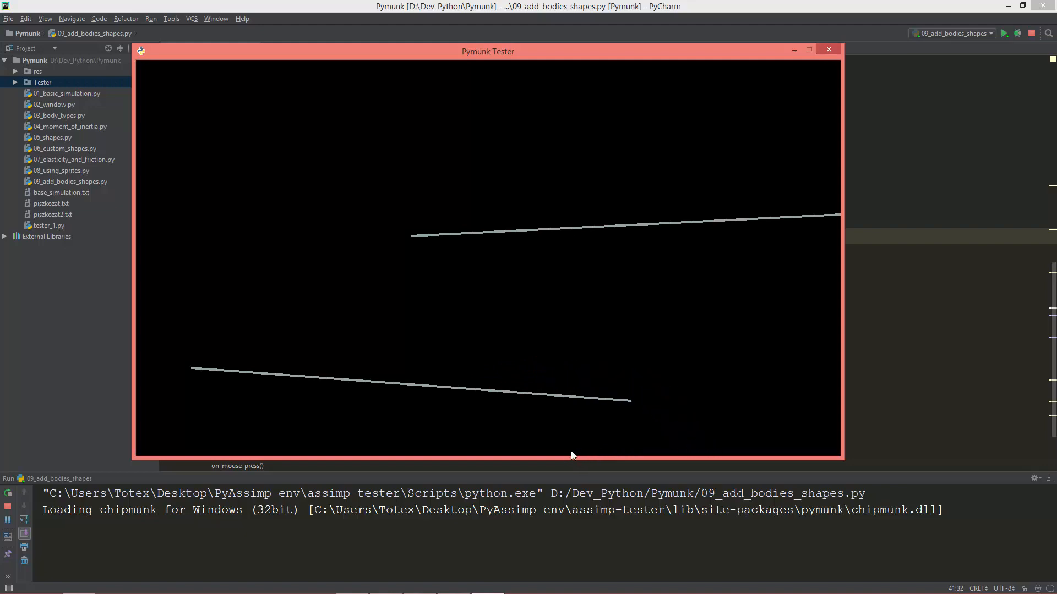
{"action": "mouse_move", "coordinate": [812, 70]}
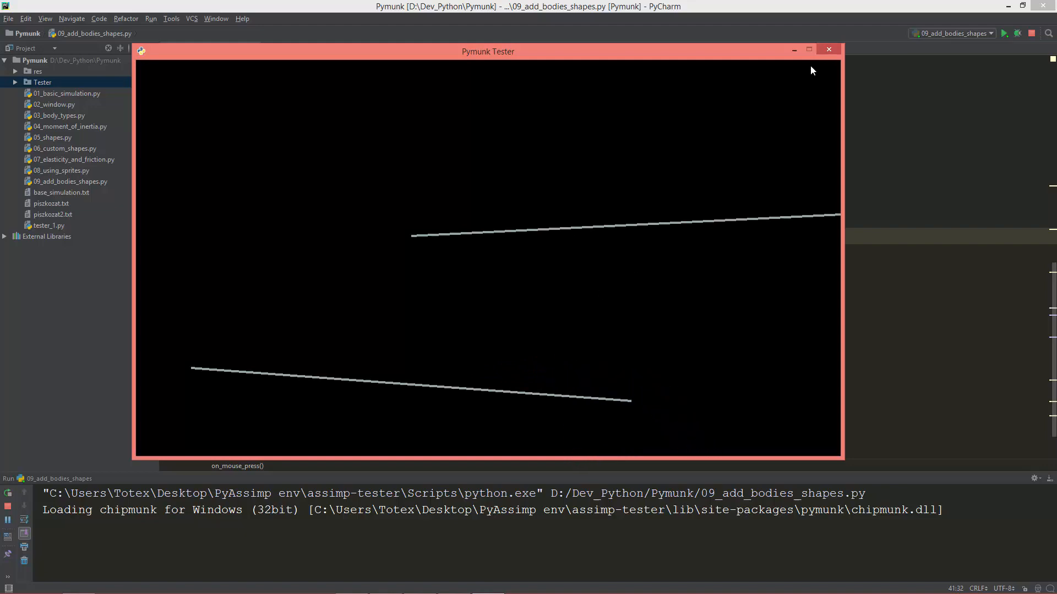
Step: In update(), loop over space.shapes with the condition if shape.body.position.y < -100
{"action": "left_click", "coordinate": [827, 50]}
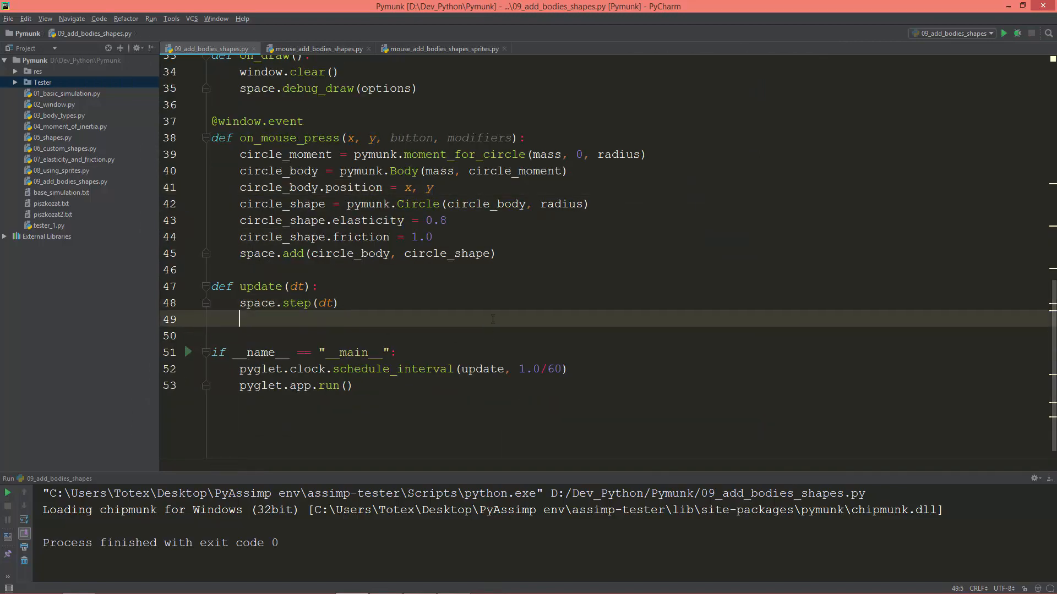
{"action": "mouse_move", "coordinate": [482, 305]}
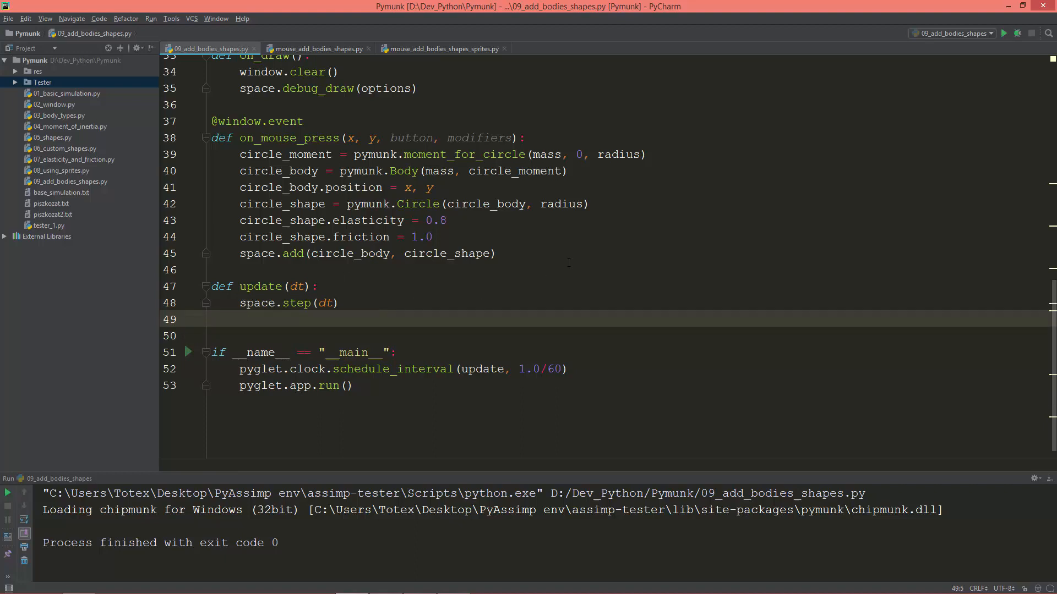
{"action": "type", "text": "for"}
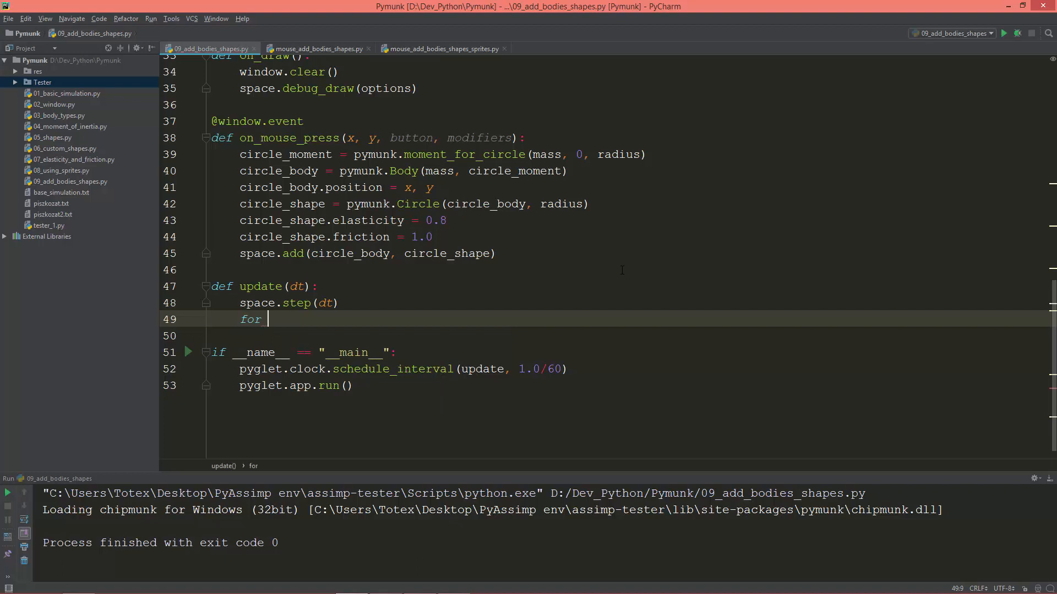
{"action": "type", "text": "shape"}
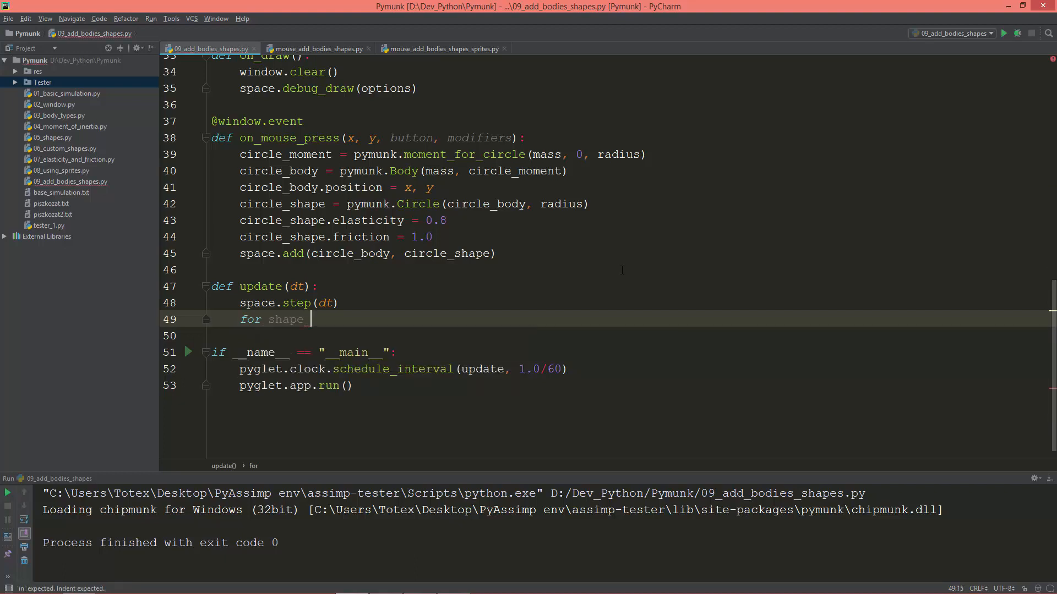
{"action": "type", "text": "in spa"}
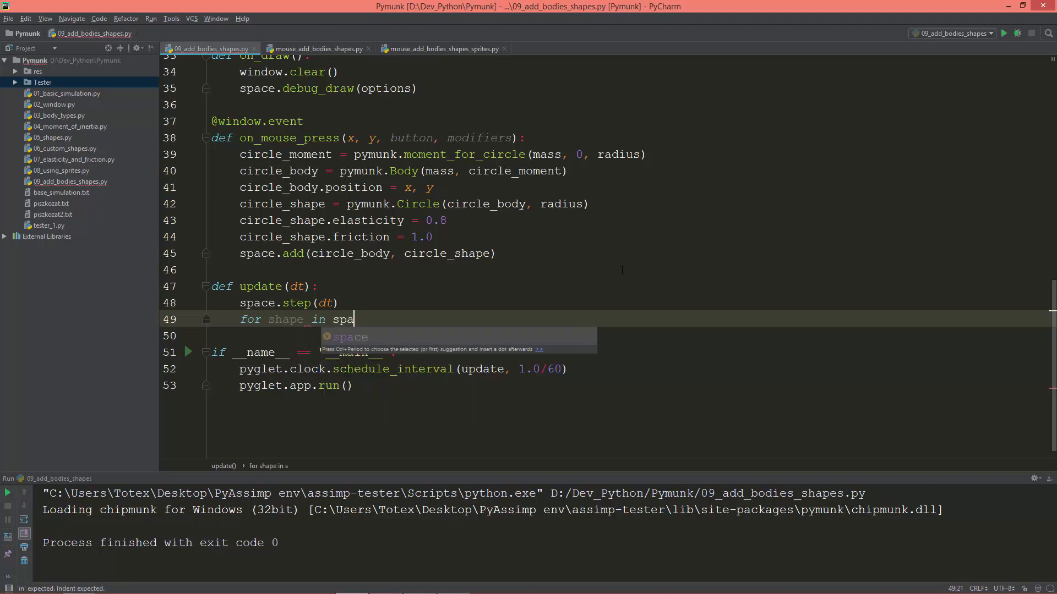
{"action": "type", "text": "ce.shapes:"}
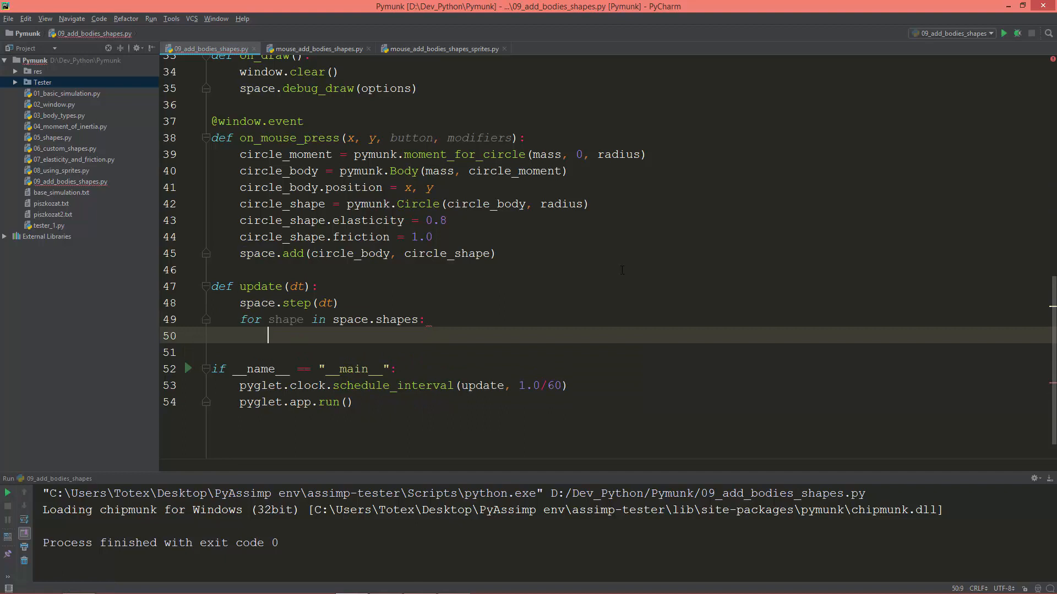
{"action": "type", "text": "if"}
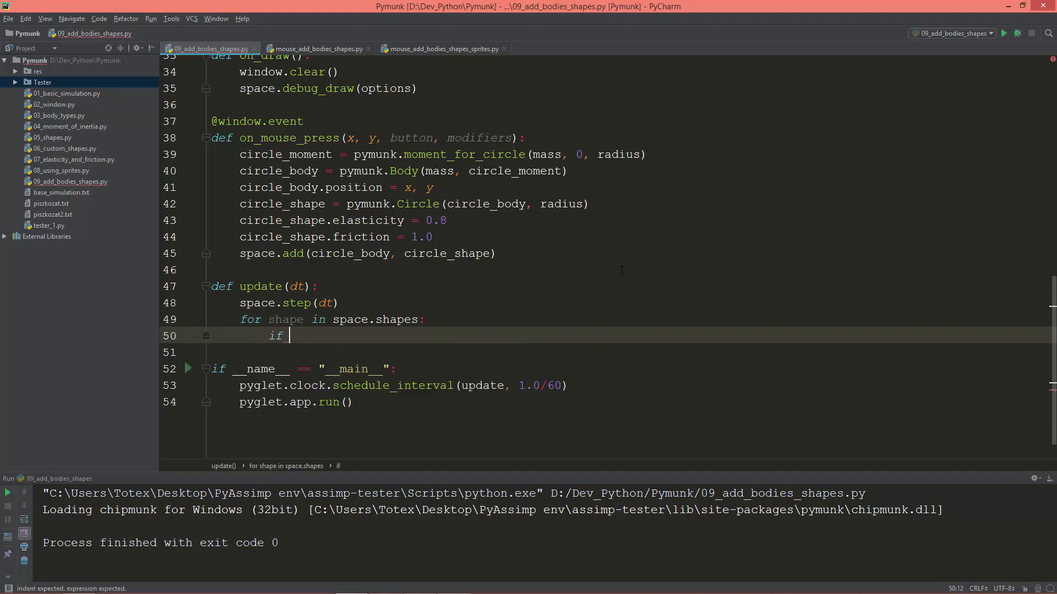
{"action": "type", "text": "sh"}
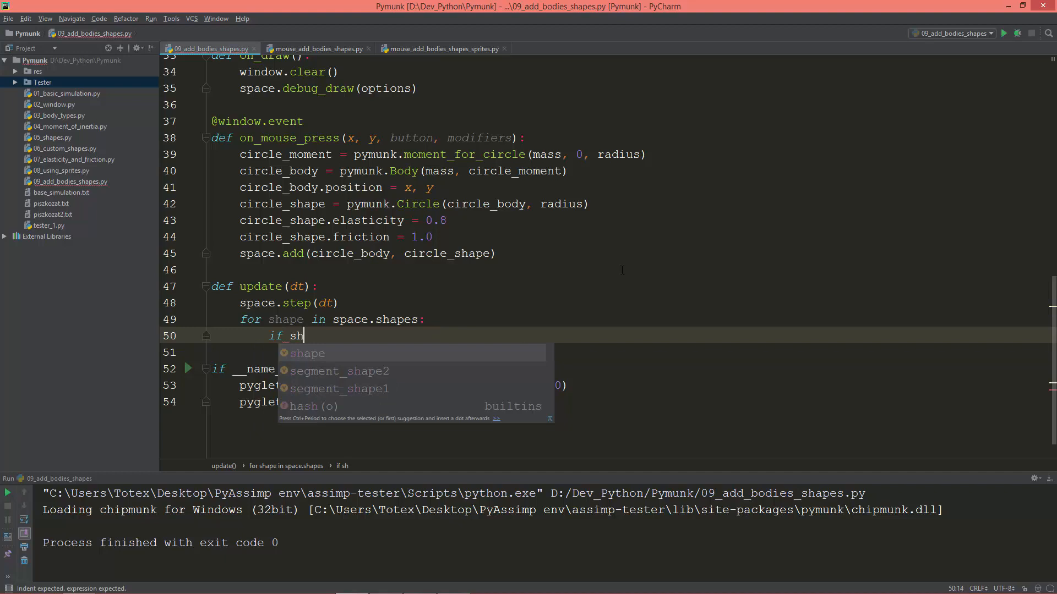
{"action": "type", "text": "ape"}
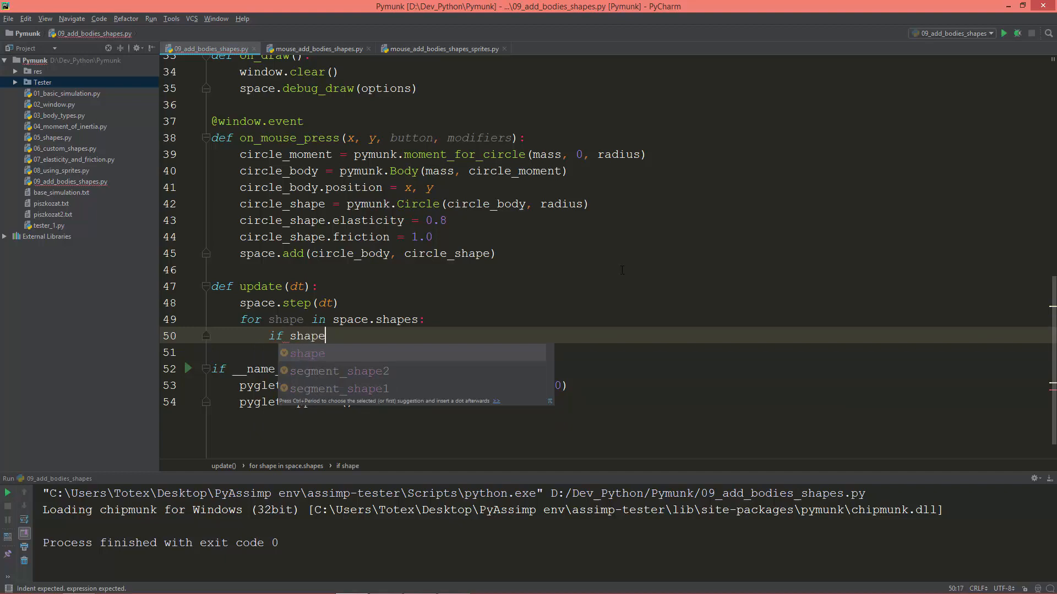
{"action": "type", "text": ".body."}
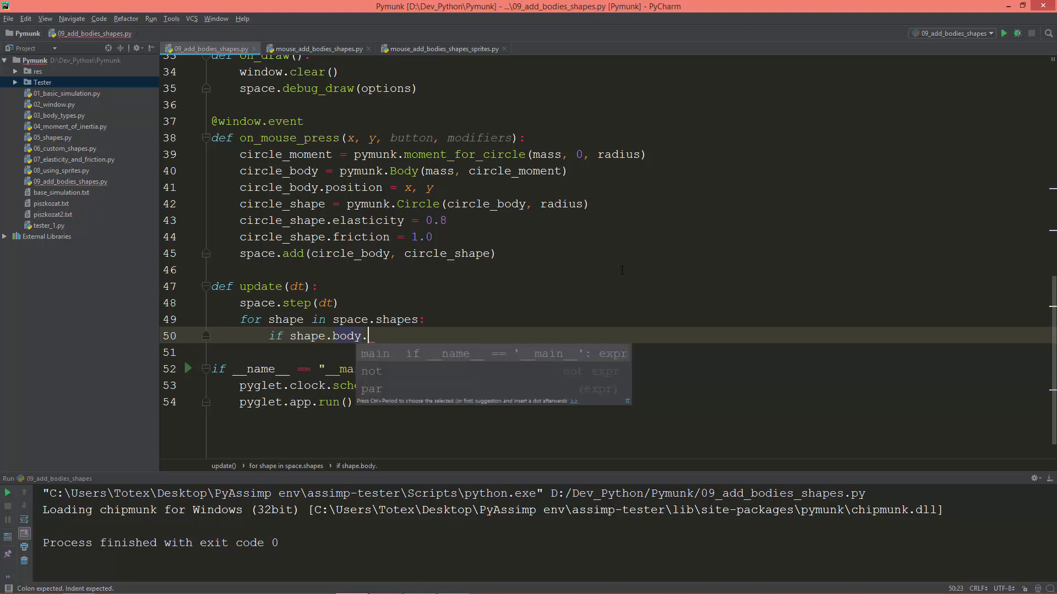
{"action": "type", "text": "posi"}
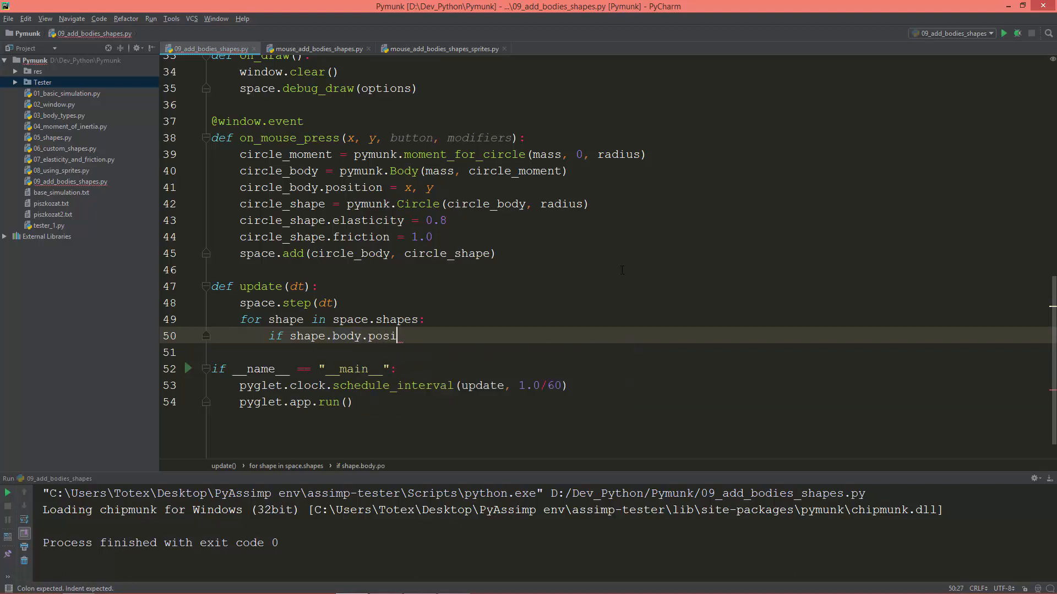
{"action": "type", "text": "tion."}
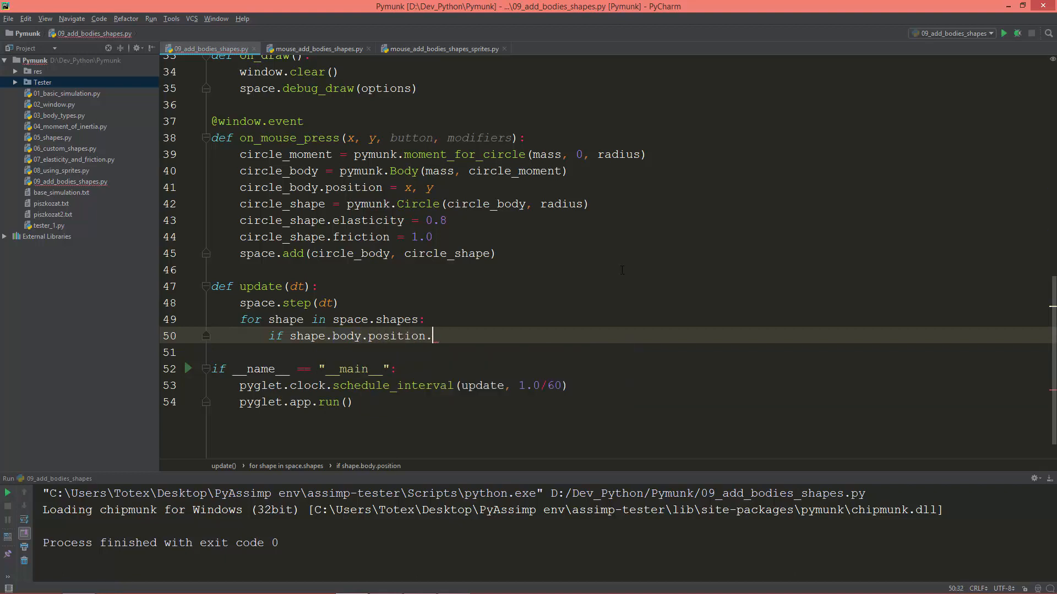
{"action": "type", "text": "y"}
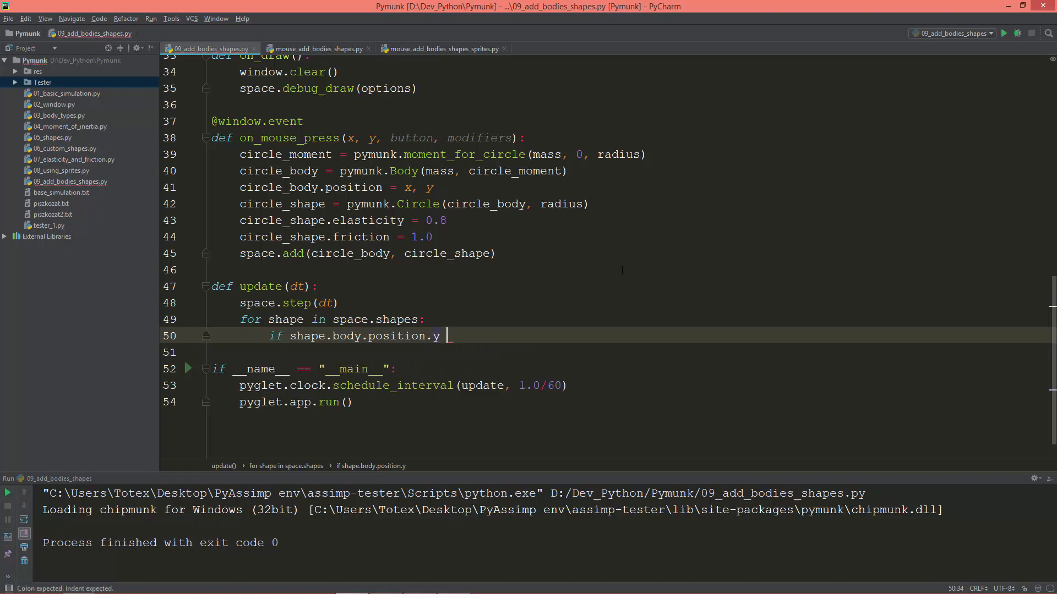
{"action": "type", "text": "<"}
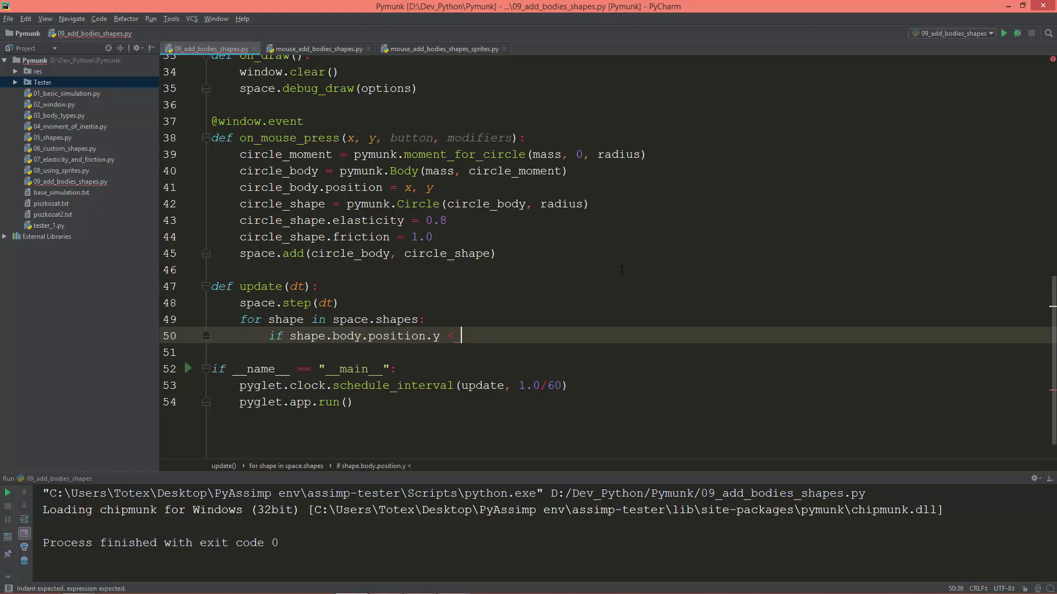
{"action": "type", "text": "-10"}
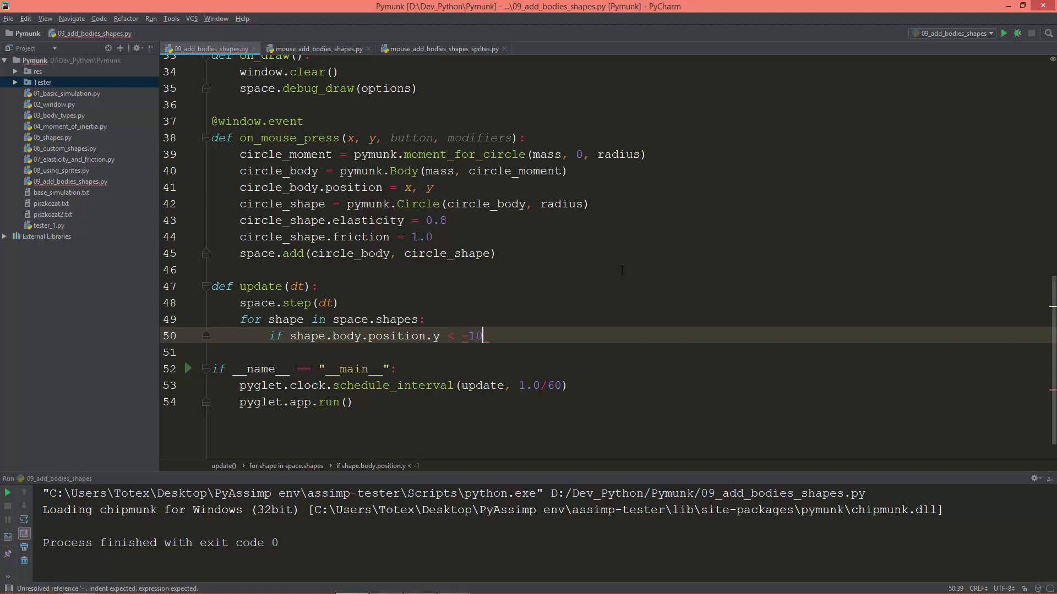
{"action": "type", "text": "0:"}
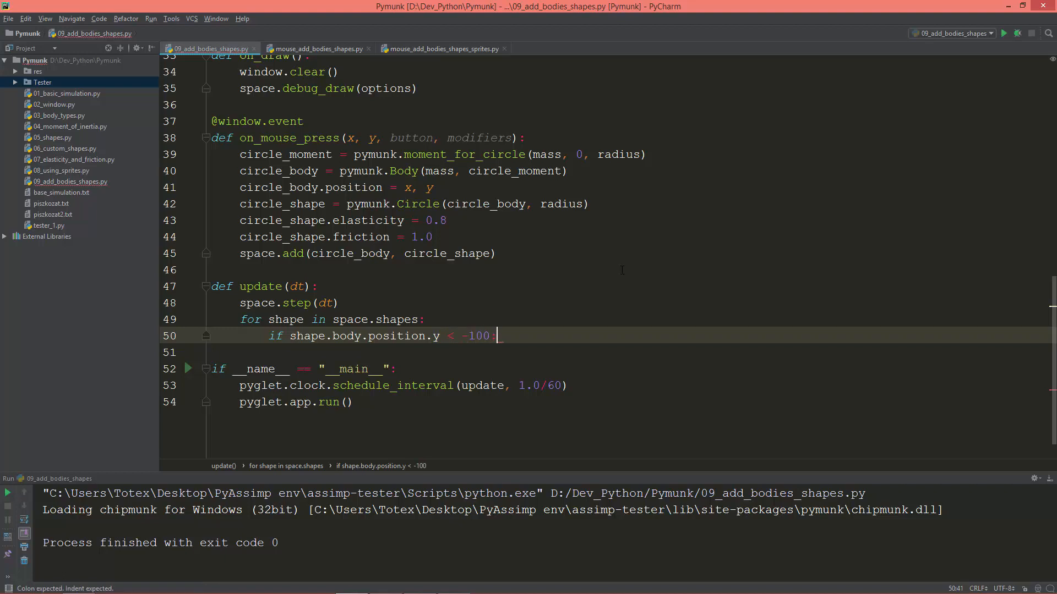
Step: Inside the condition, call space.remove(shape.body, shape)
{"action": "key", "text": "Enter"}
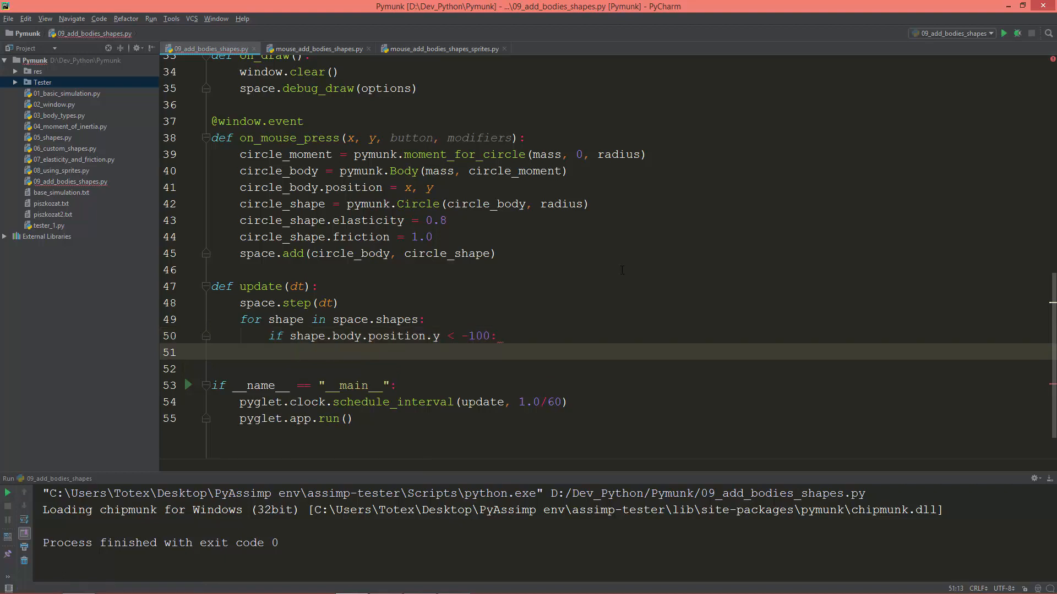
{"action": "type", "text": "sp"}
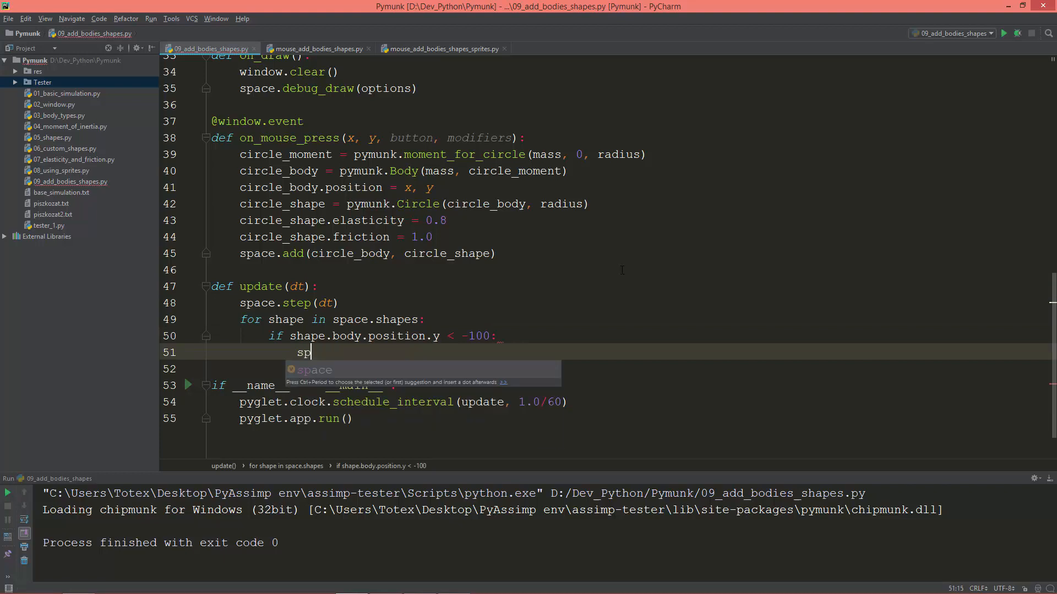
{"action": "type", "text": "ace"}
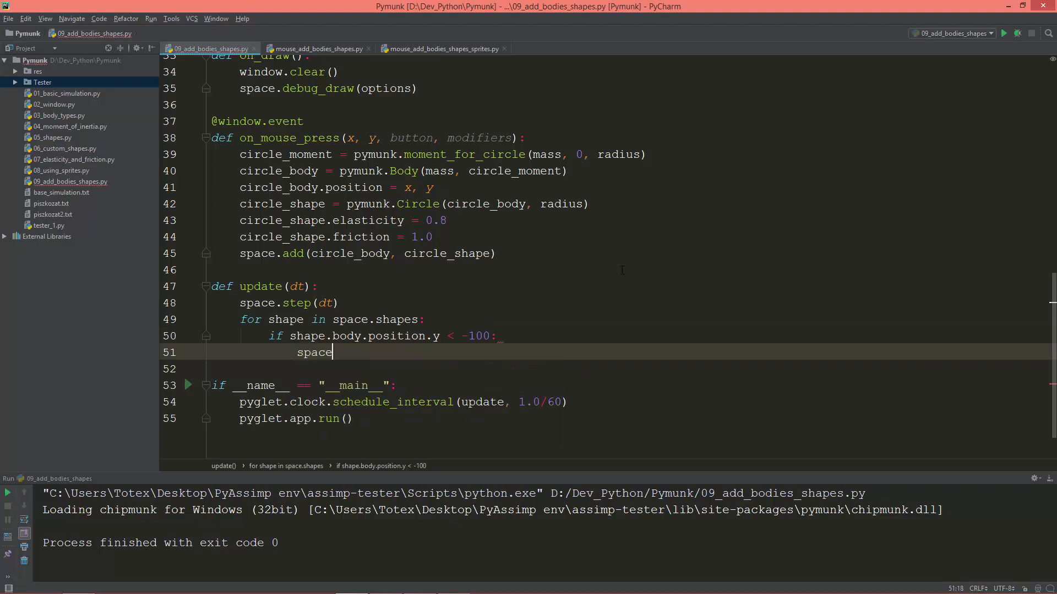
{"action": "type", "text": ".r"}
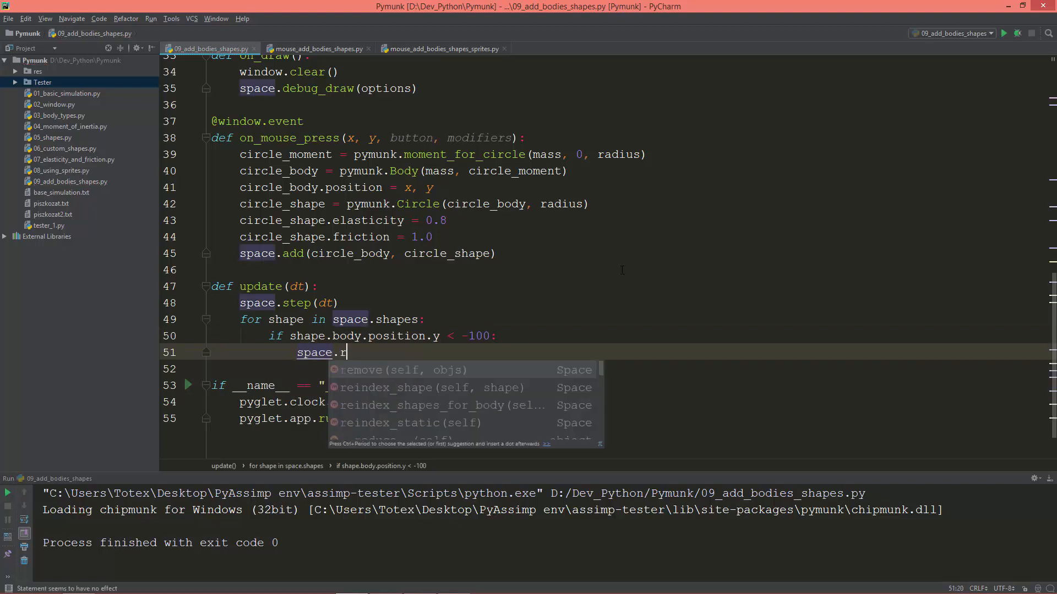
{"action": "key", "text": "Tab"}
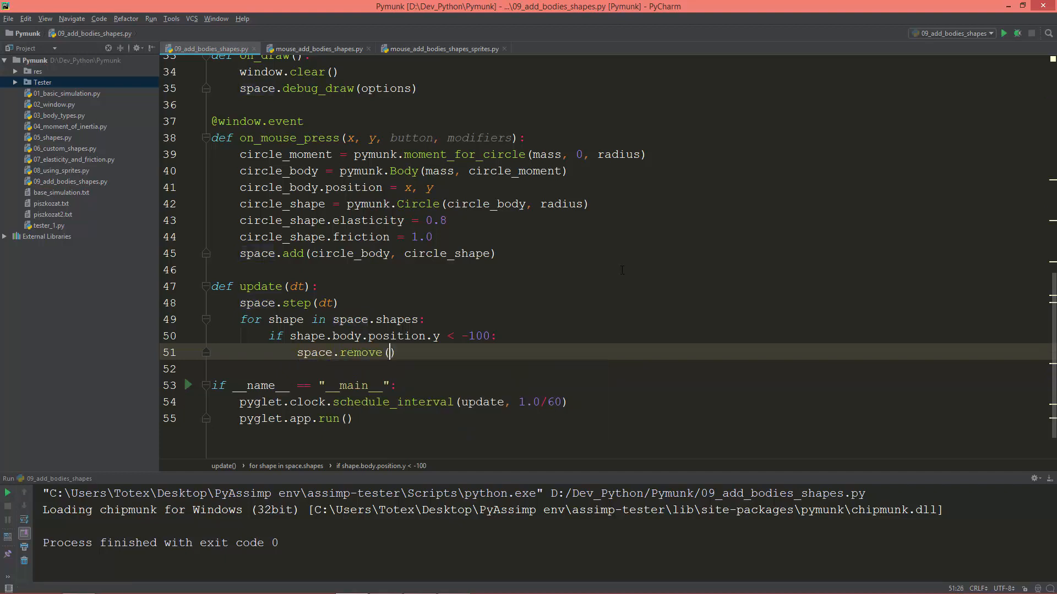
{"action": "type", "text": "shape"}
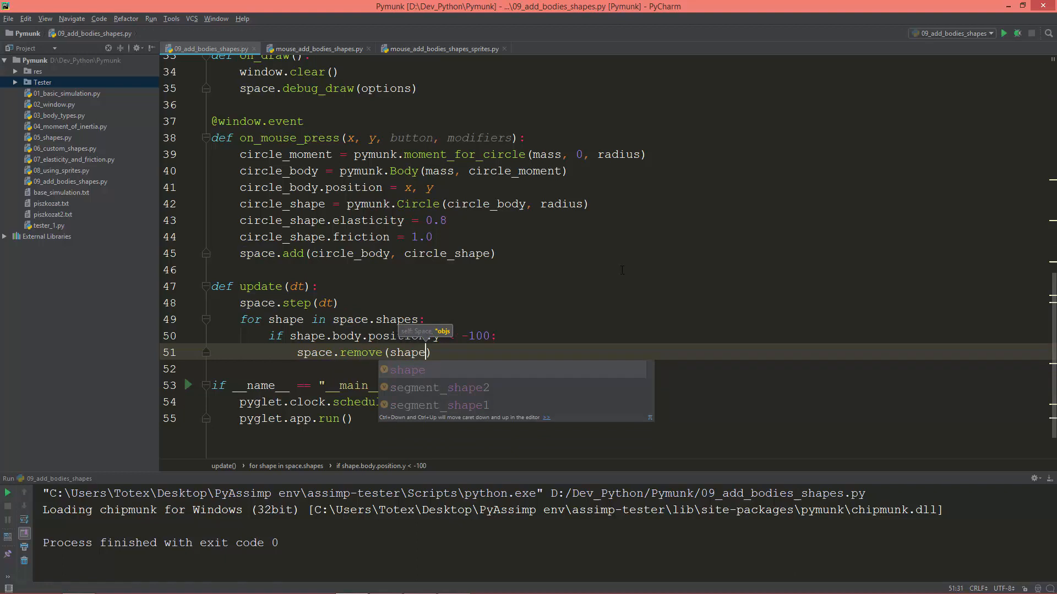
{"action": "type", "text": ".body"}
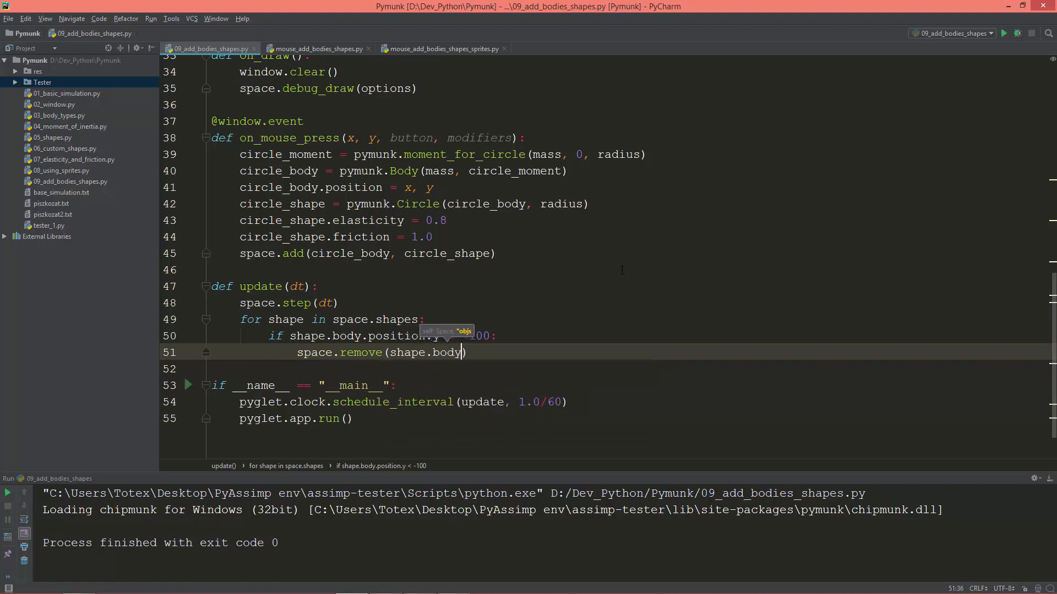
{"action": "type", "text": ", s"}
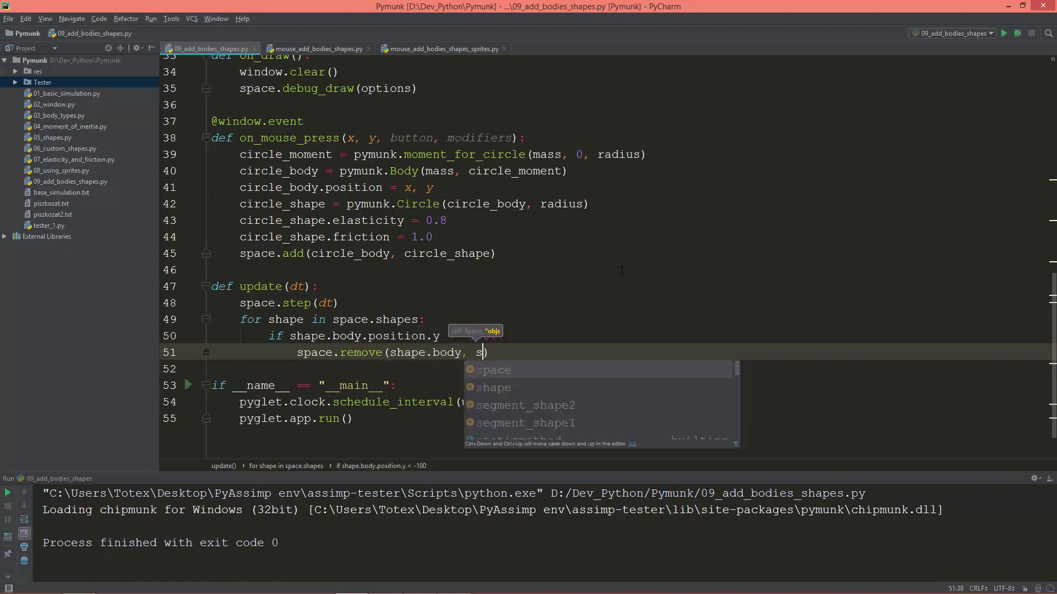
{"action": "type", "text": "hape"}
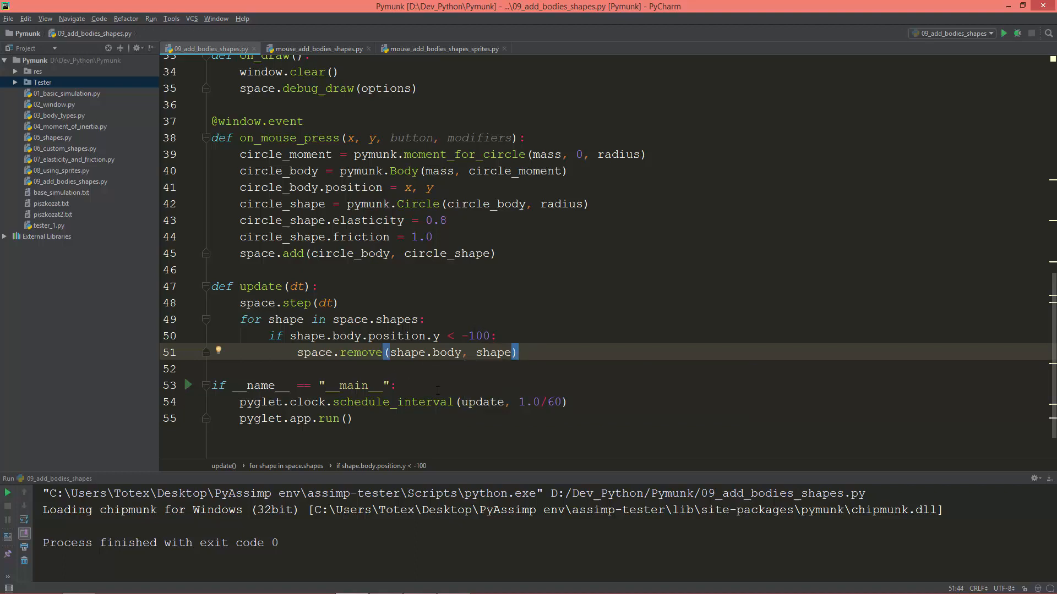
Step: Add print(space.shapes) in update to show the remaining shapes list
{"action": "double_click", "coordinate": [425, 352]}
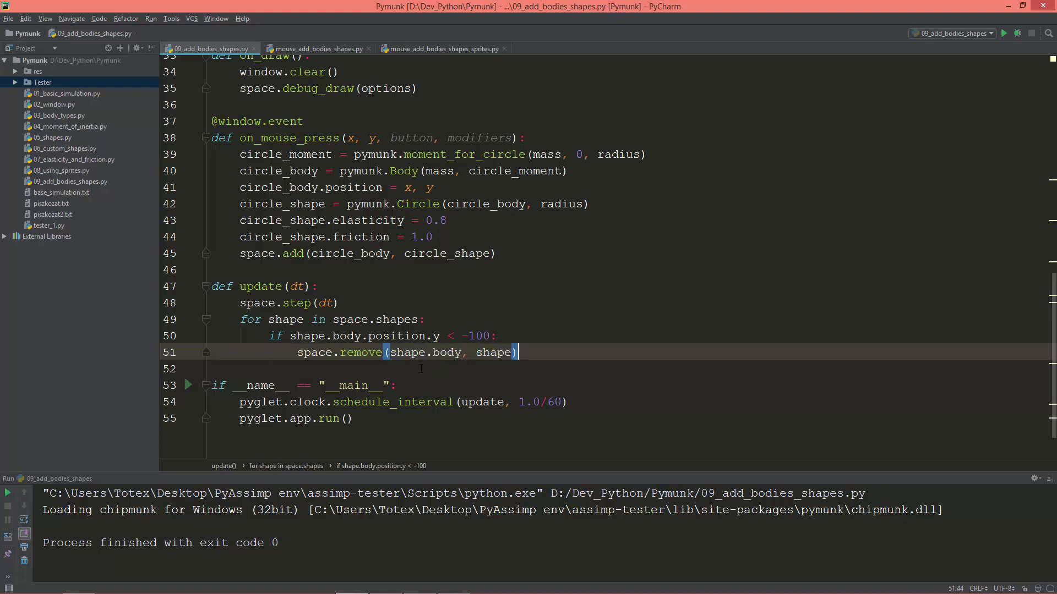
{"action": "scroll", "scroll_direction": "down", "scroll_amount": 3}
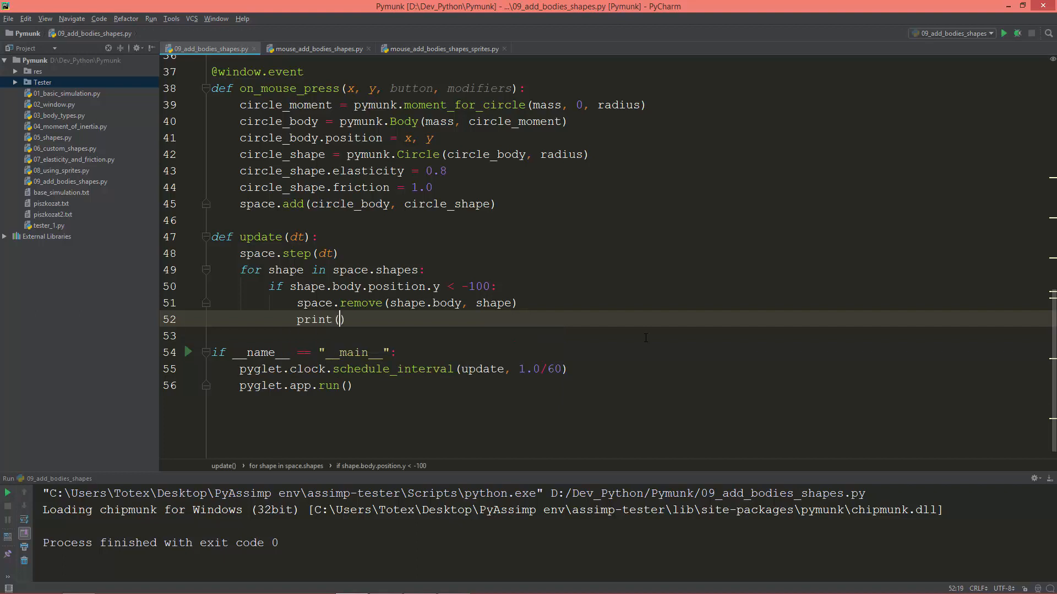
{"action": "type", "text": "sp"}
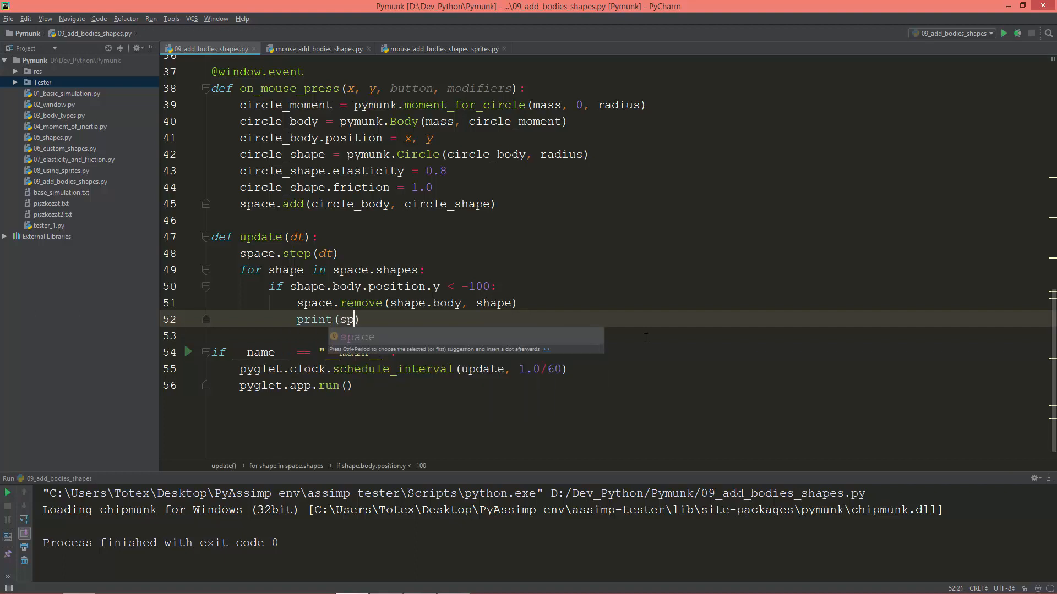
{"action": "type", "text": "ace.shapes"}
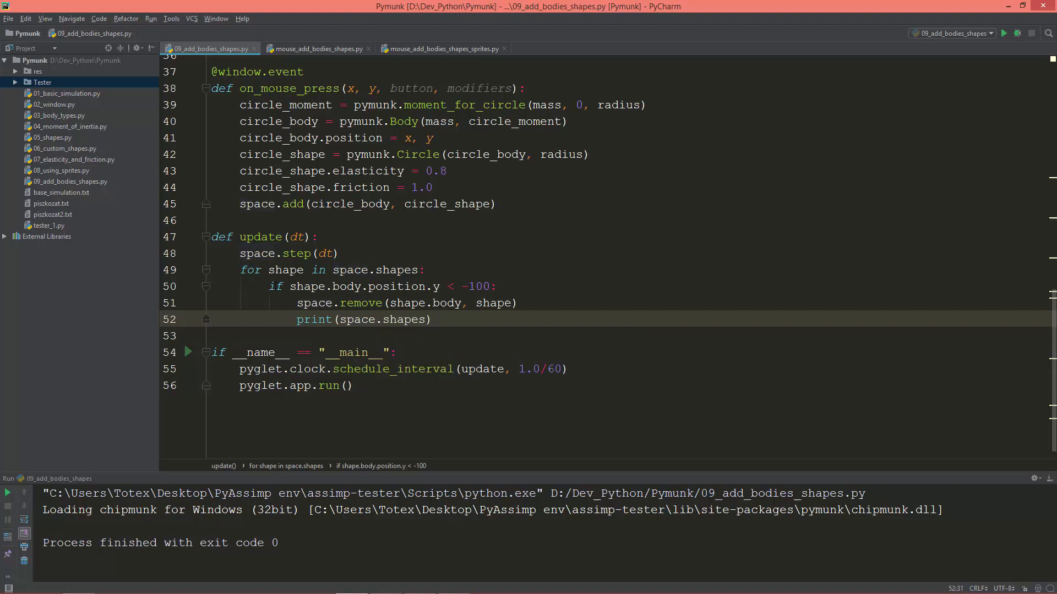
{"action": "left_click_drag", "start_coordinate": [268, 287], "coordinate": [429, 319]}
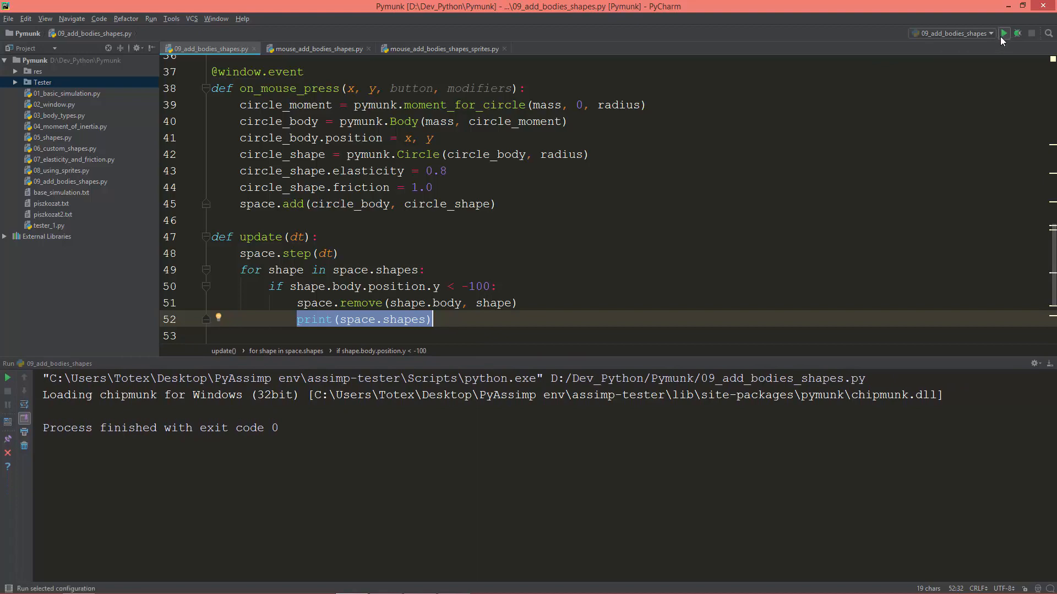
Step: Run the script, inspect the shrinking shapes lists in the console, then relaunch the tester
{"action": "left_click", "coordinate": [1004, 33]}
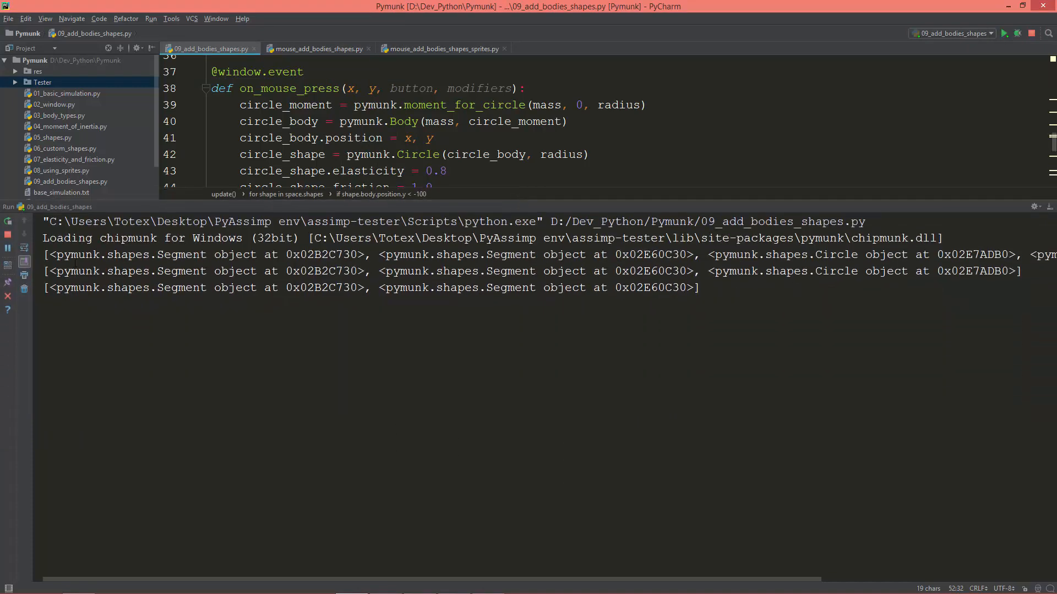
{"action": "left_click_drag", "start_coordinate": [48, 287], "coordinate": [394, 287]}
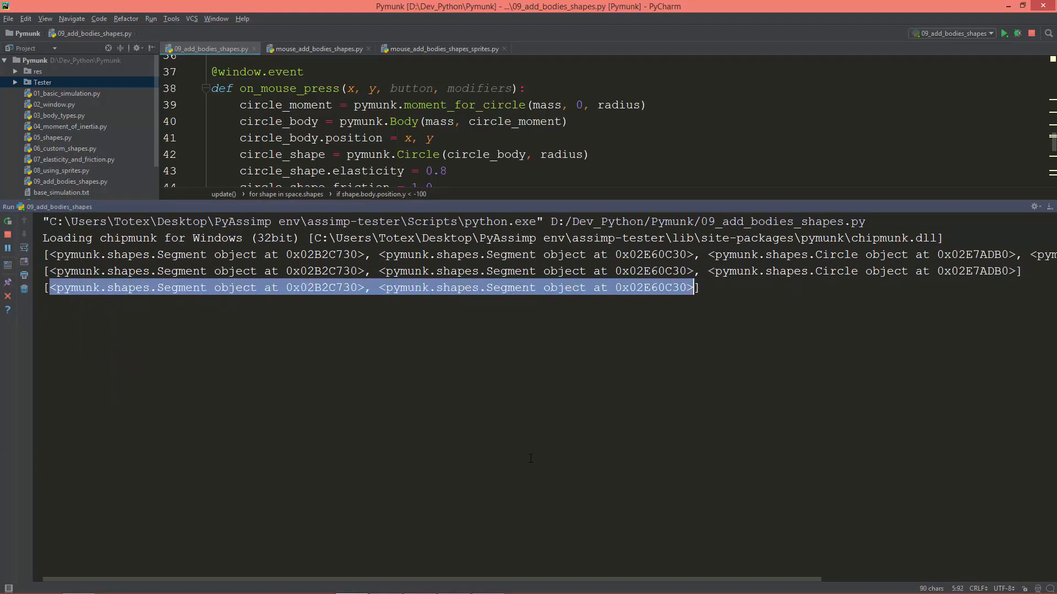
{"action": "mouse_move", "coordinate": [500, 437]}
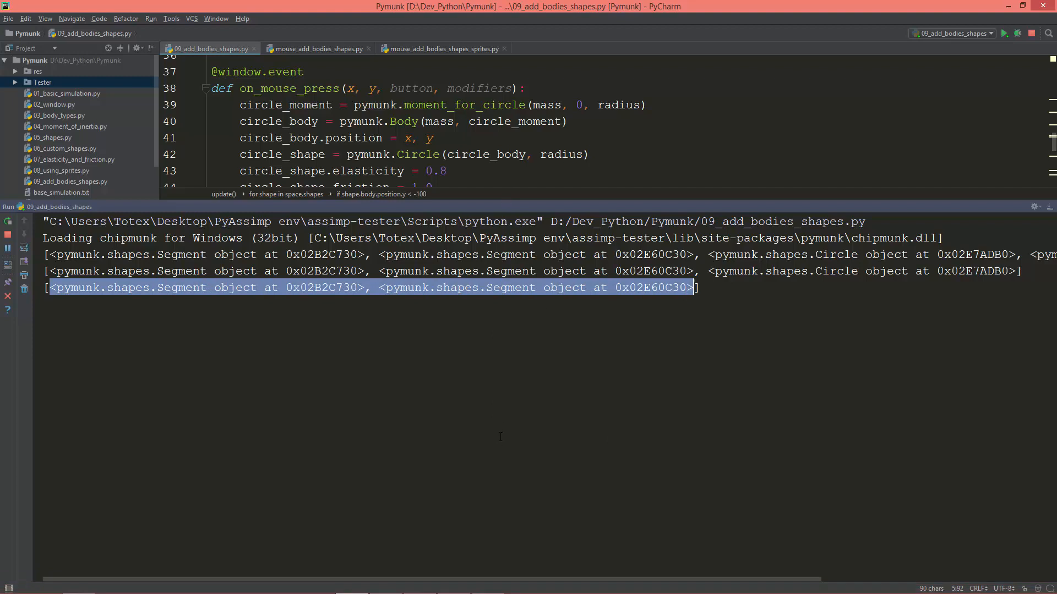
{"action": "scroll", "scroll_direction": "right", "scroll_amount": 3}
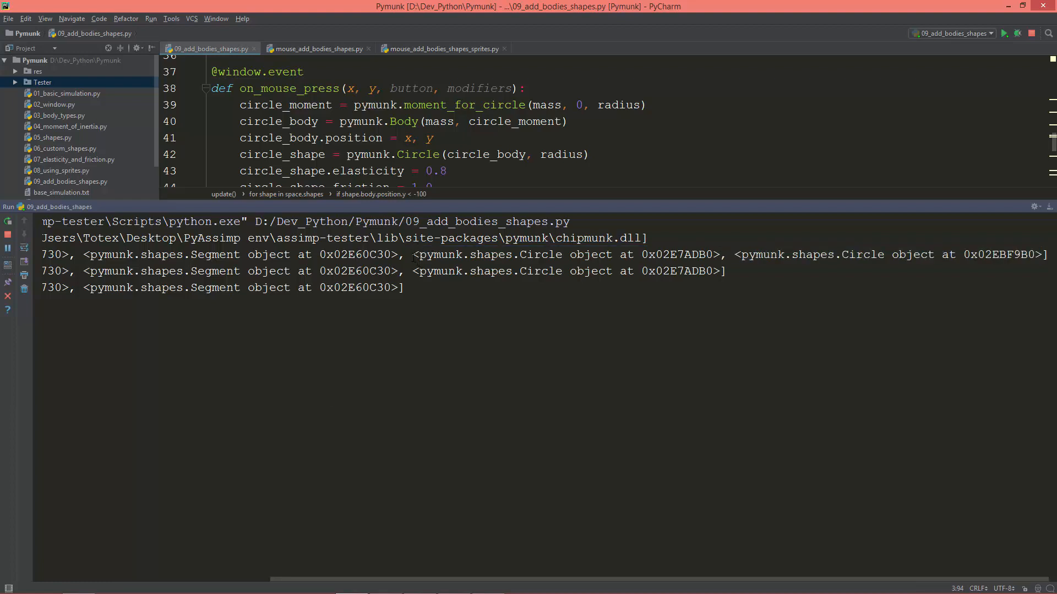
{"action": "left_click_drag", "start_coordinate": [414, 254], "coordinate": [963, 255]}
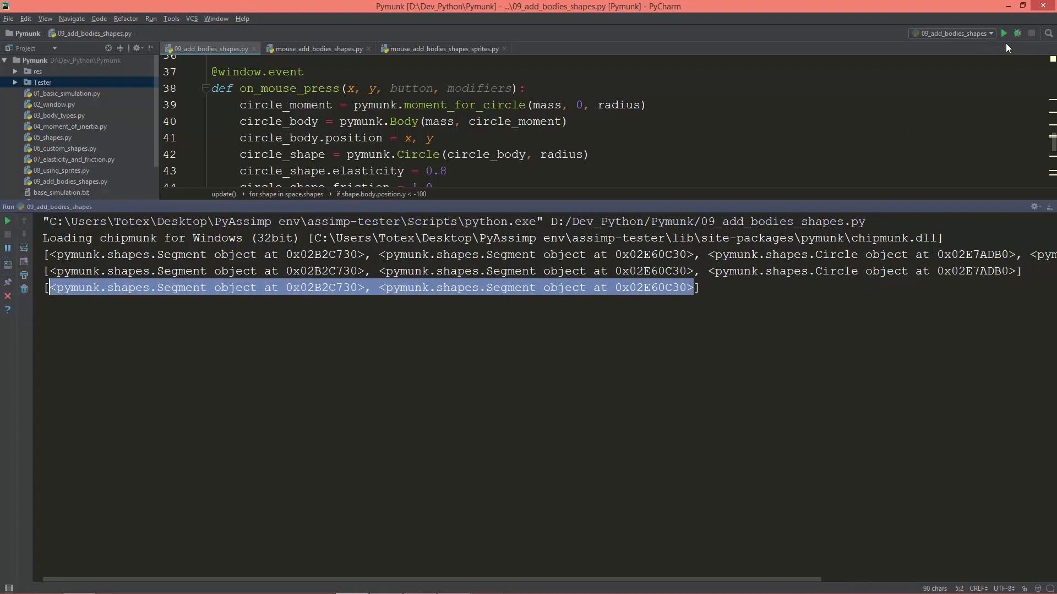
{"action": "left_click", "coordinate": [1004, 33]}
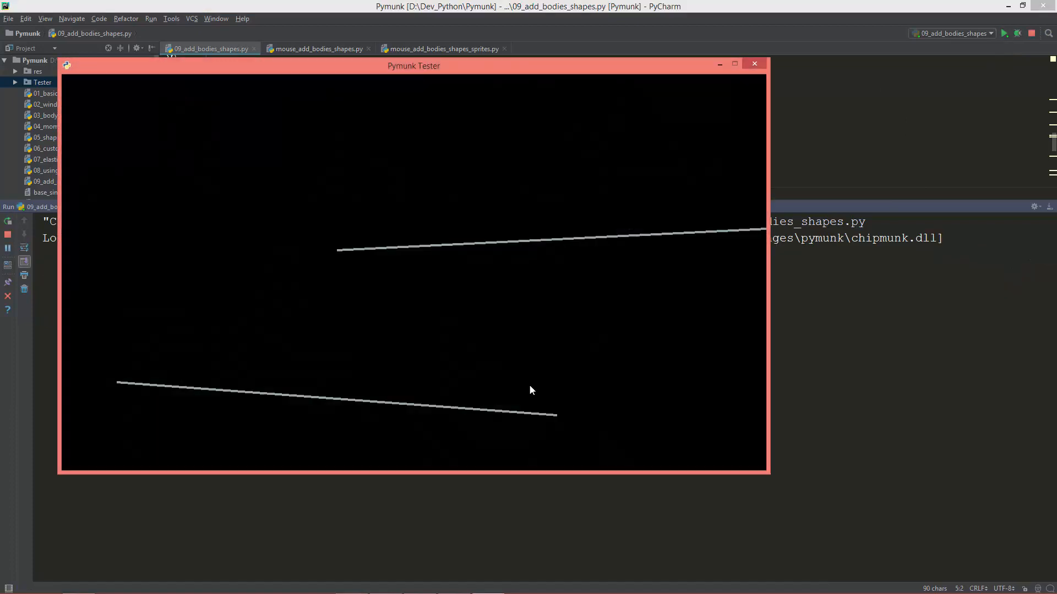